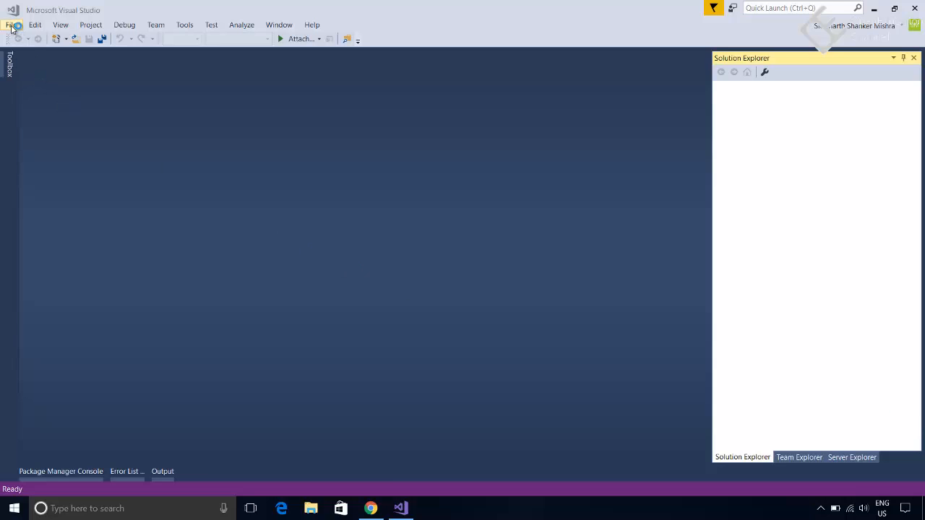
Start a new project from File > New > Project and choose the Console App (.NET Core) template.
{"action": "left_click", "coordinate": [12, 23]}
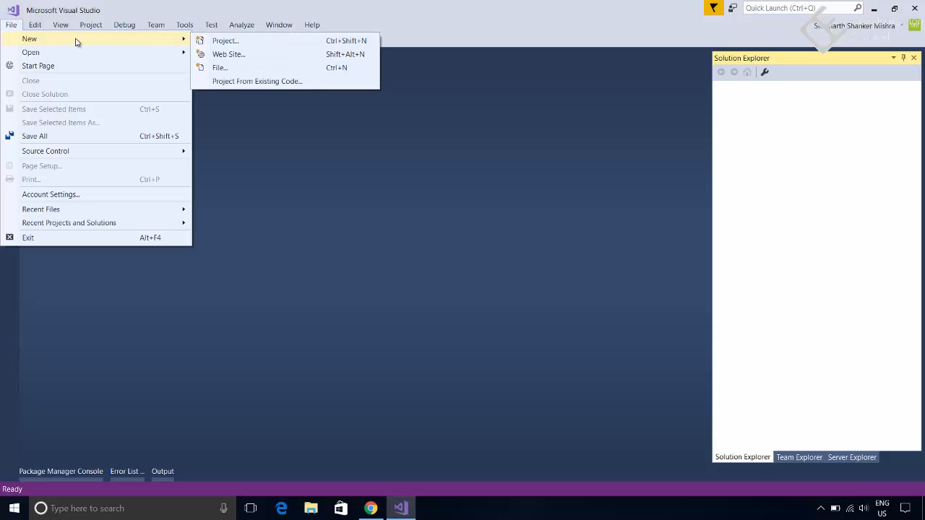
{"action": "mouse_move", "coordinate": [245, 40]}
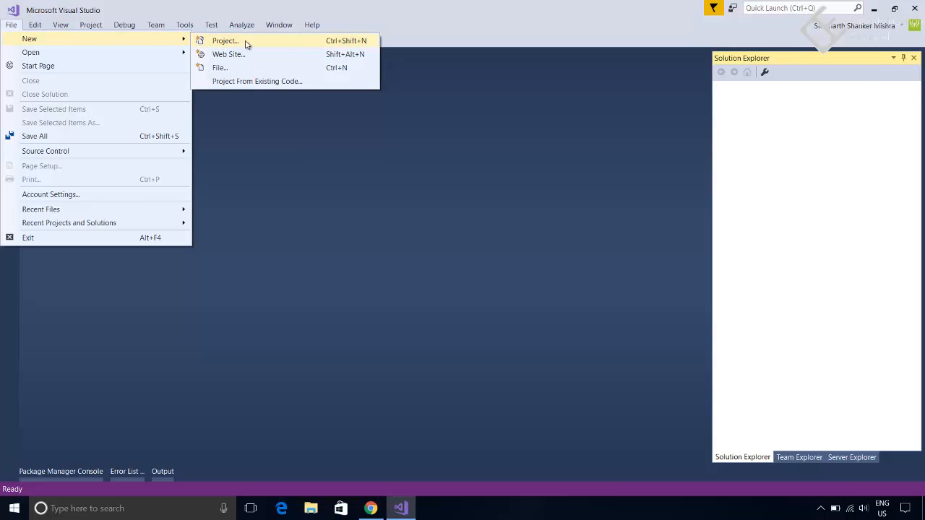
{"action": "left_click", "coordinate": [225, 41]}
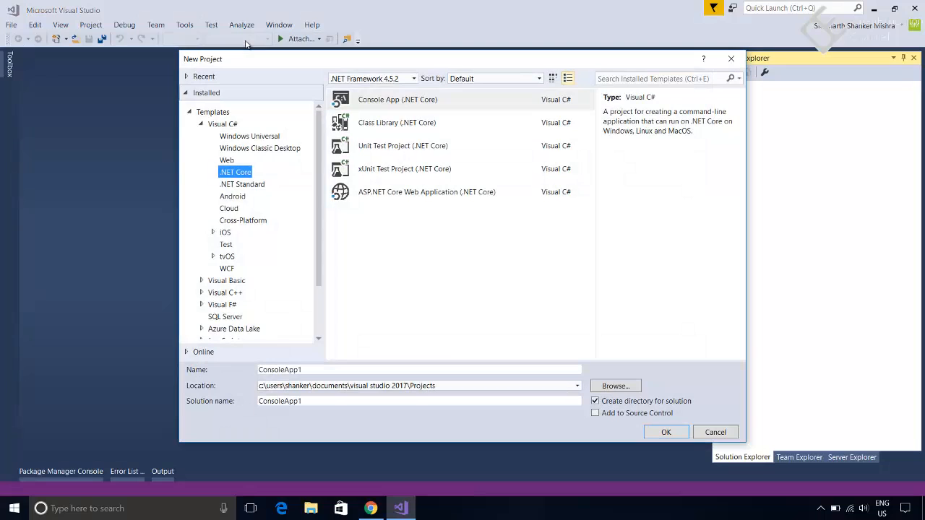
{"action": "left_click", "coordinate": [397, 99]}
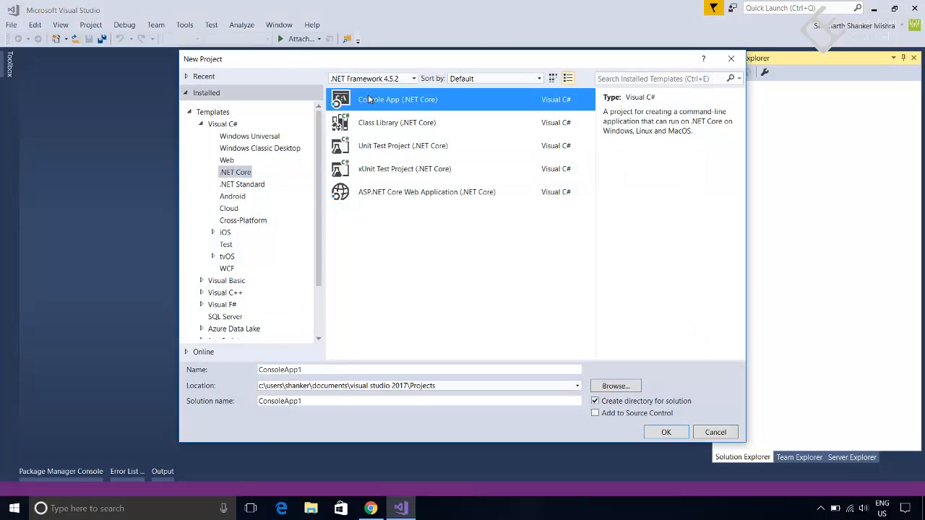
{"action": "mouse_move", "coordinate": [364, 130]}
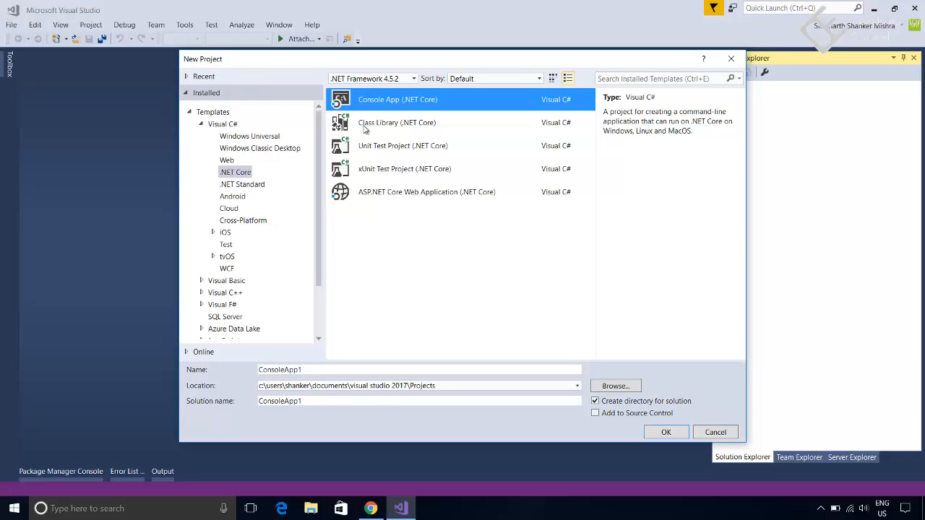
Name the project ConsoleAppWeb.
{"action": "left_click", "coordinate": [417, 370]}
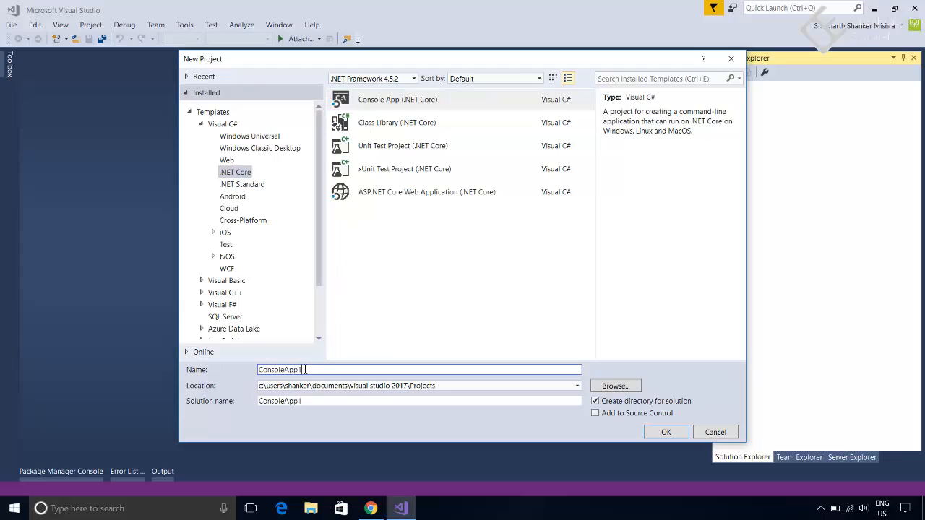
{"action": "type", "text": "Web"}
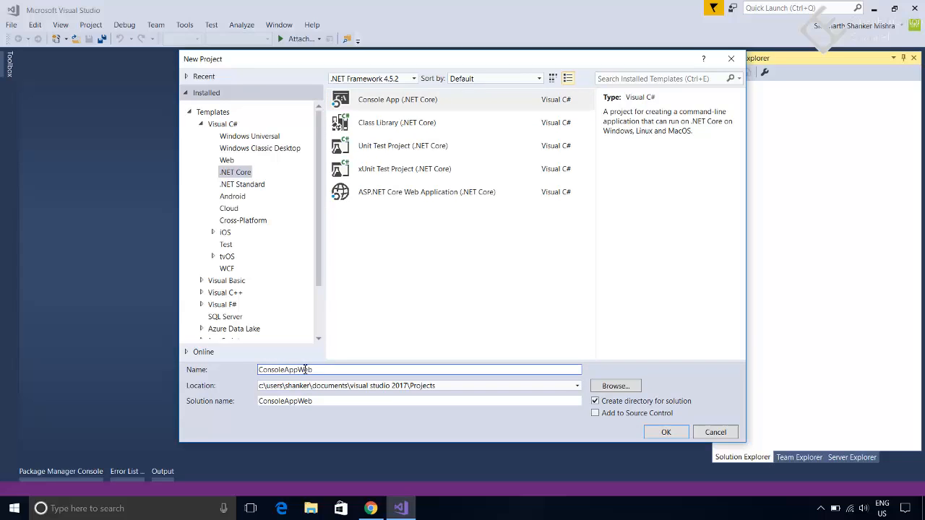
{"action": "left_click", "coordinate": [664, 432]}
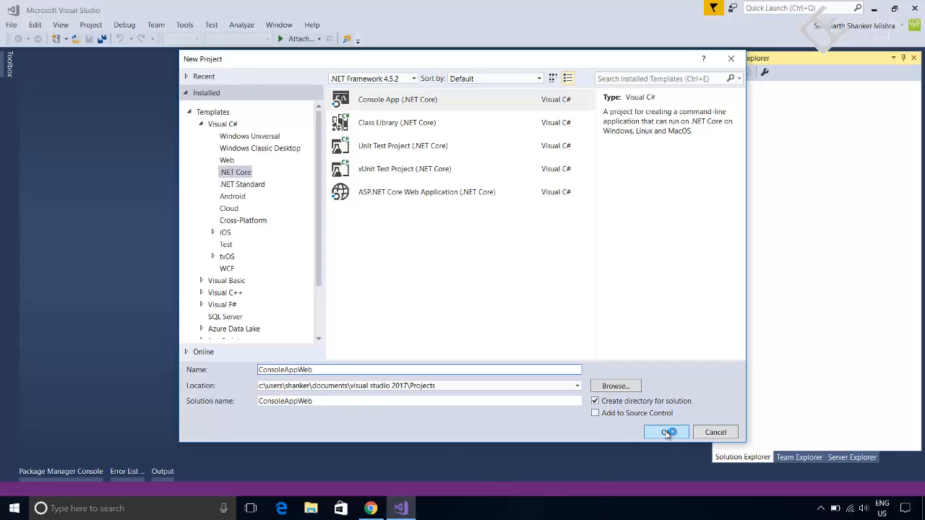
Create the ConsoleAppWeb project and expand Dependencies > SDK to show Microsoft.NETCore.App.
{"action": "left_click", "coordinate": [665, 432]}
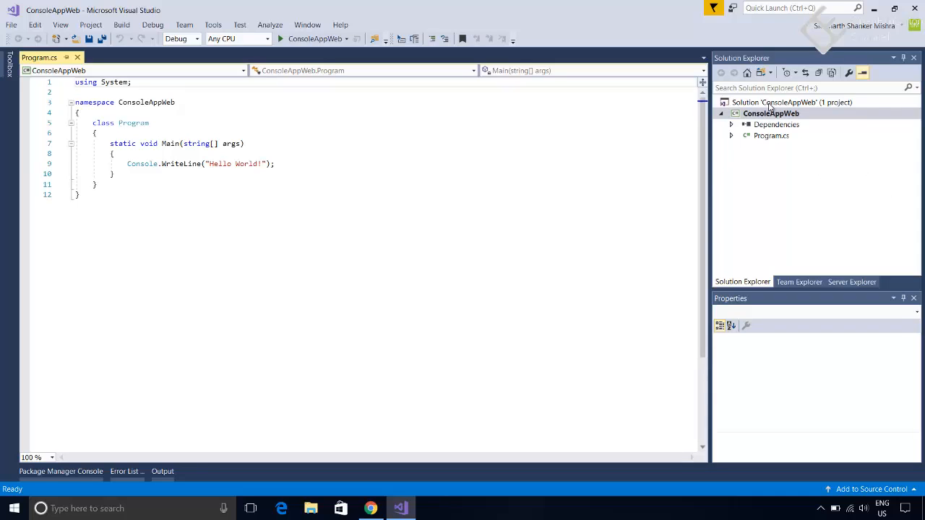
{"action": "mouse_move", "coordinate": [769, 143]}
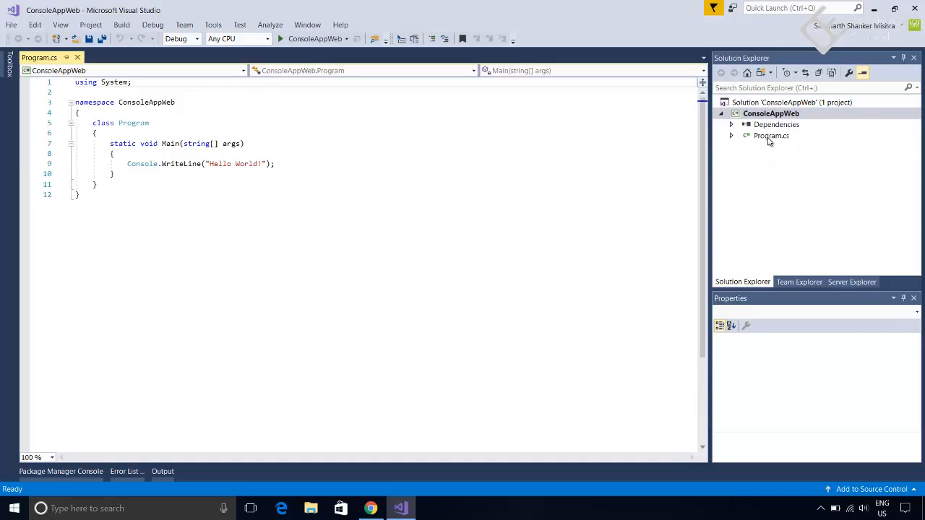
{"action": "left_click", "coordinate": [770, 135]}
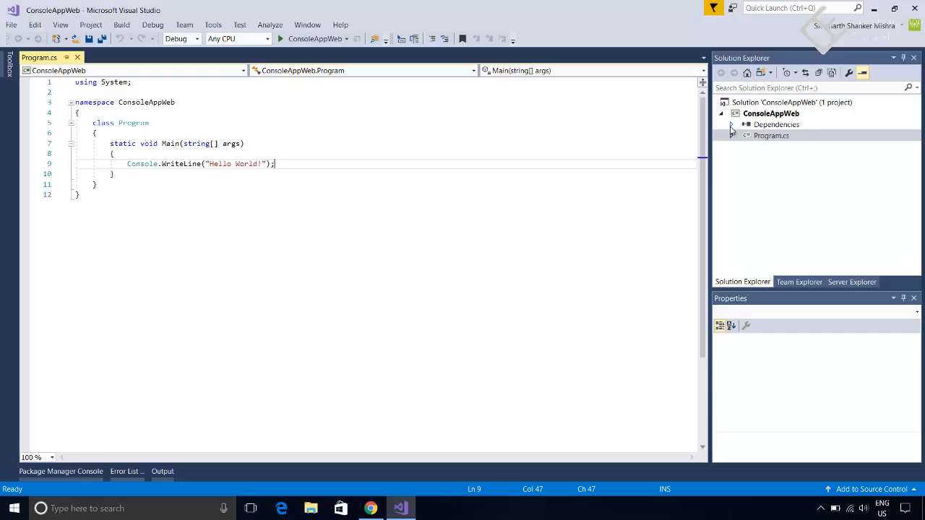
{"action": "left_click", "coordinate": [771, 146]}
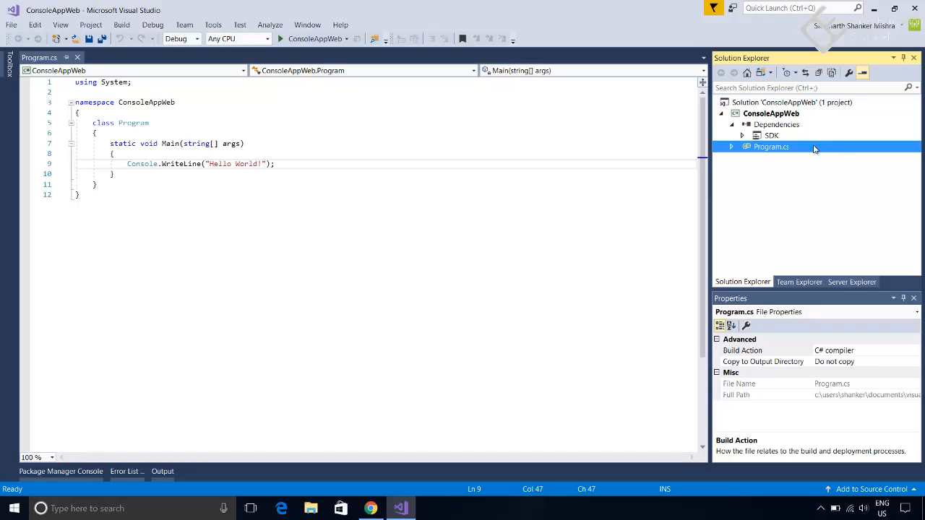
{"action": "left_click", "coordinate": [741, 136]}
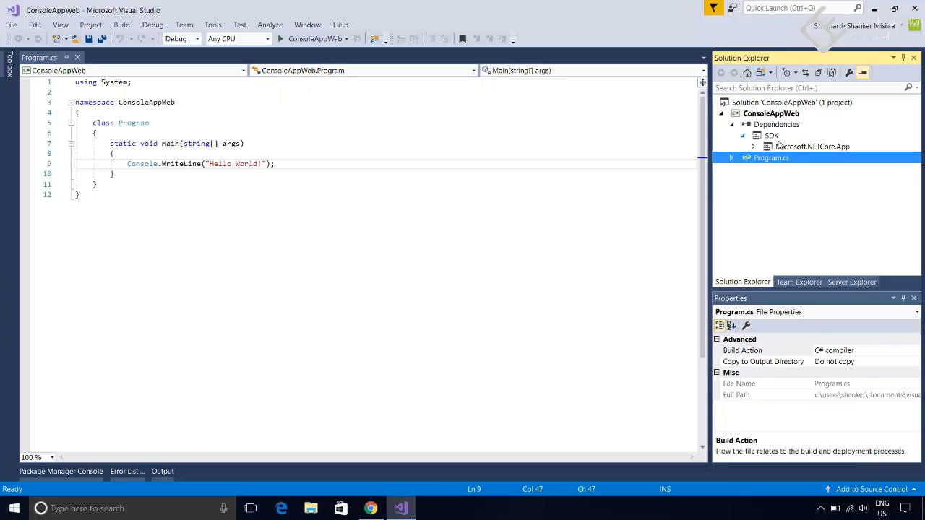
{"action": "mouse_move", "coordinate": [828, 154]}
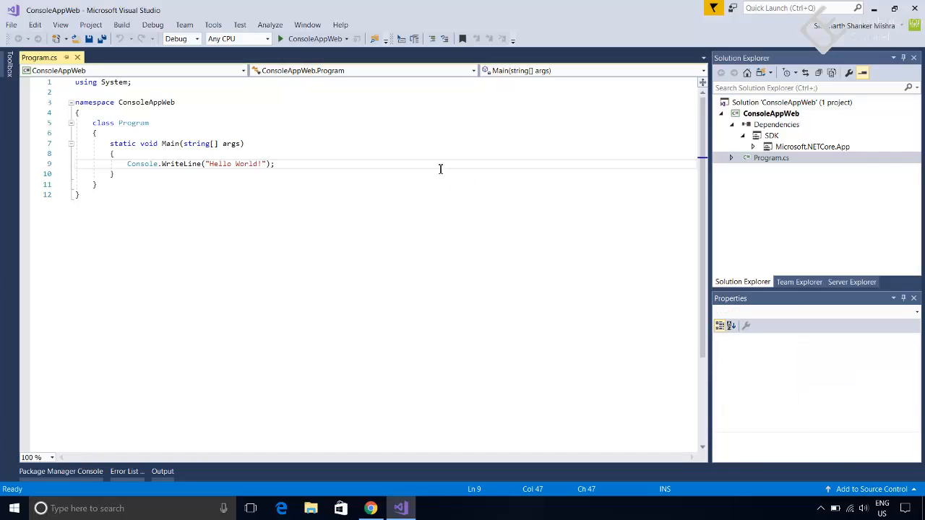
Add Console.ReadKey(); after the Hello World line using IntelliSense.
{"action": "type", "text": "Console"}
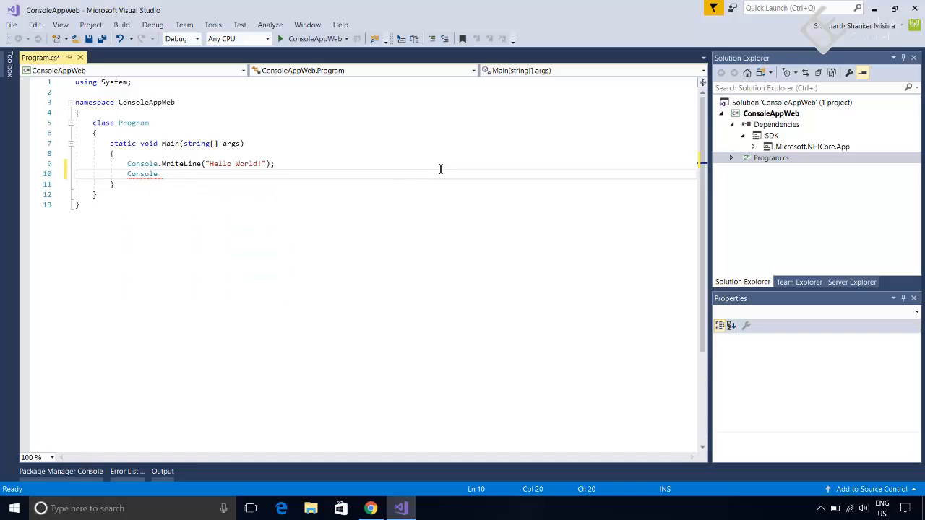
{"action": "type", "text": ".Read"}
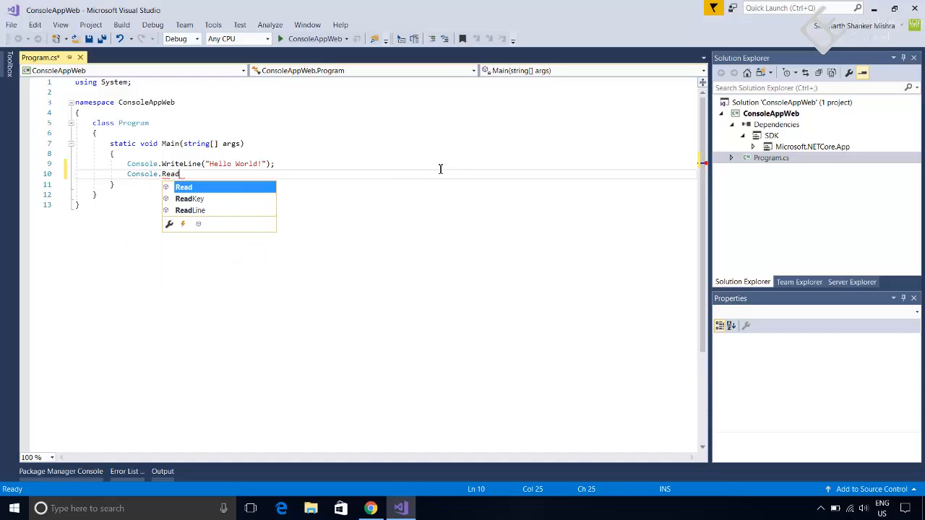
{"action": "type", "text": "Key"}
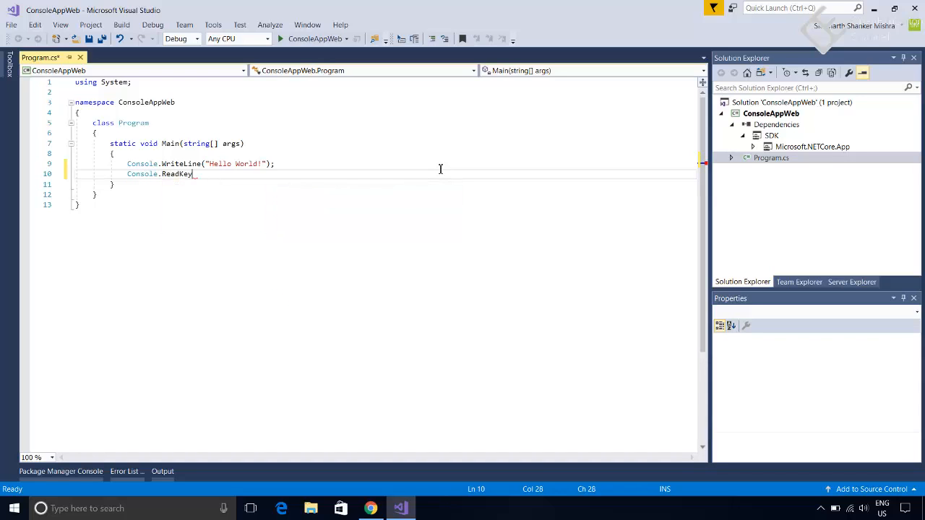
{"action": "type", "text": "();"}
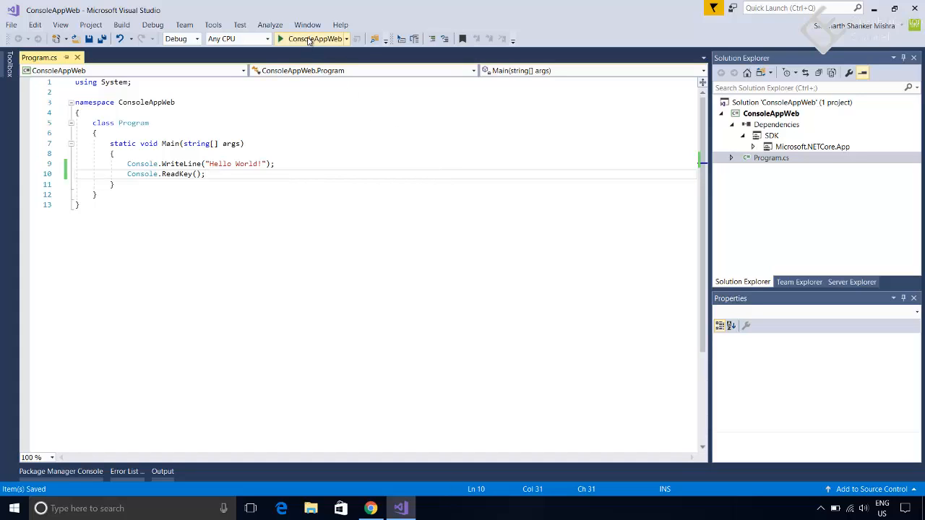
{"action": "left_click", "coordinate": [280, 39]}
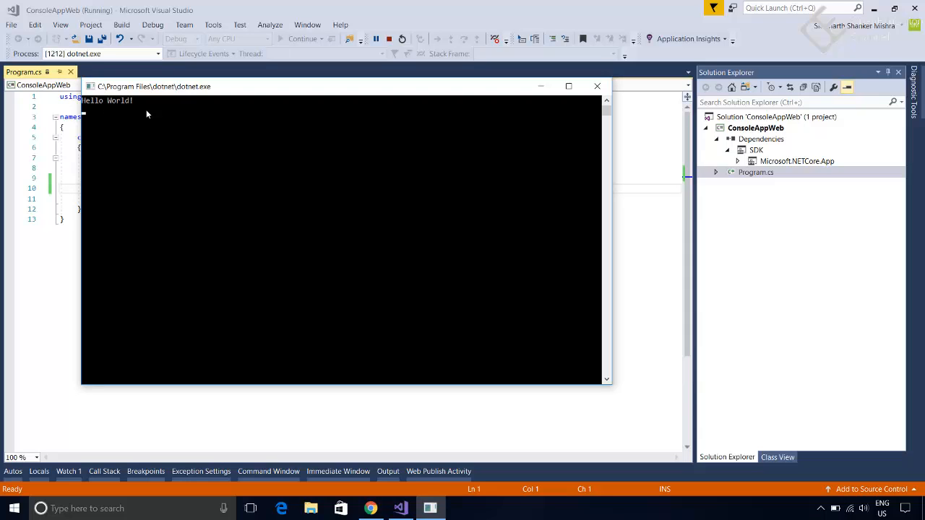
{"action": "mouse_move", "coordinate": [444, 89]}
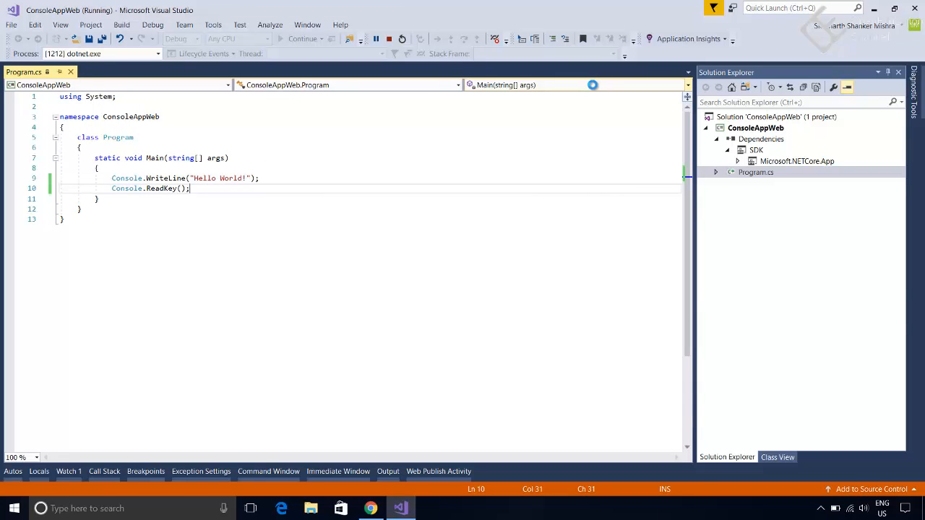
{"action": "left_click", "coordinate": [387, 39]}
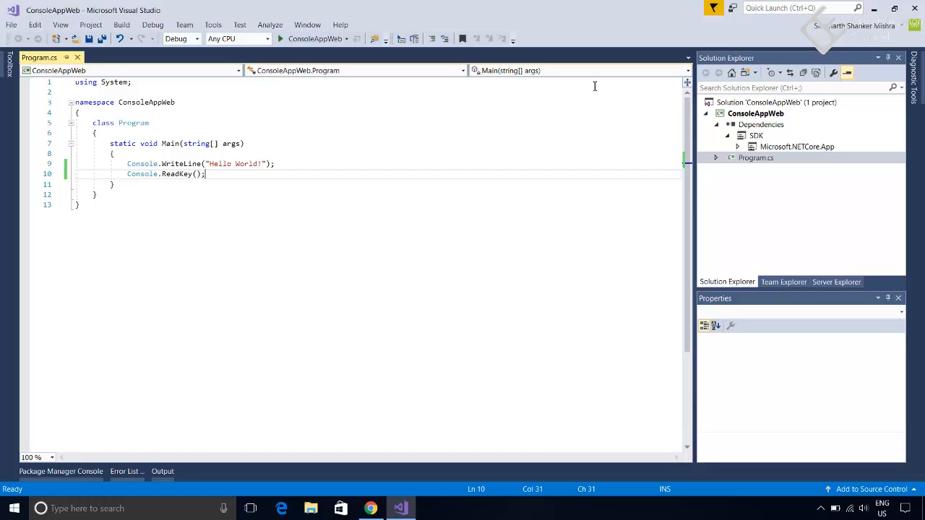
{"action": "mouse_move", "coordinate": [858, 160]}
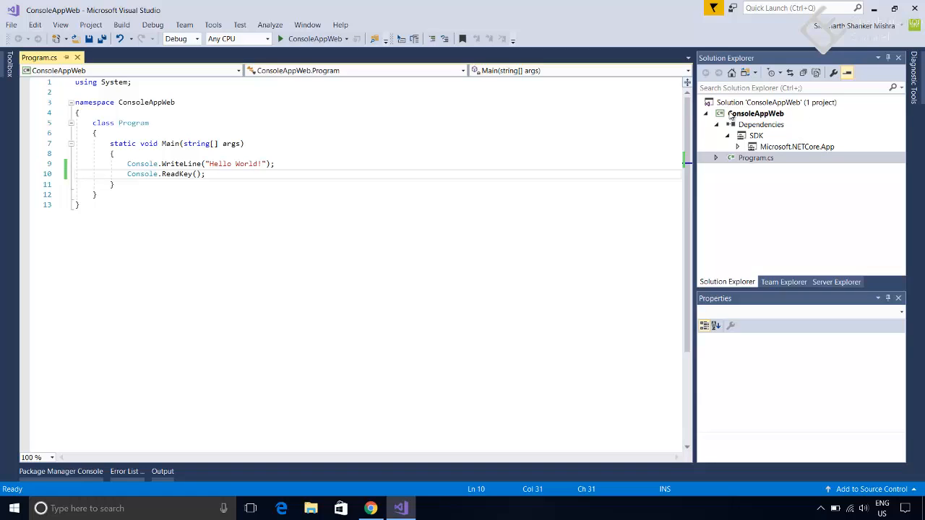
Bring up the context menu of the ConsoleAppWeb project in Solution Explorer.
{"action": "left_click", "coordinate": [756, 113]}
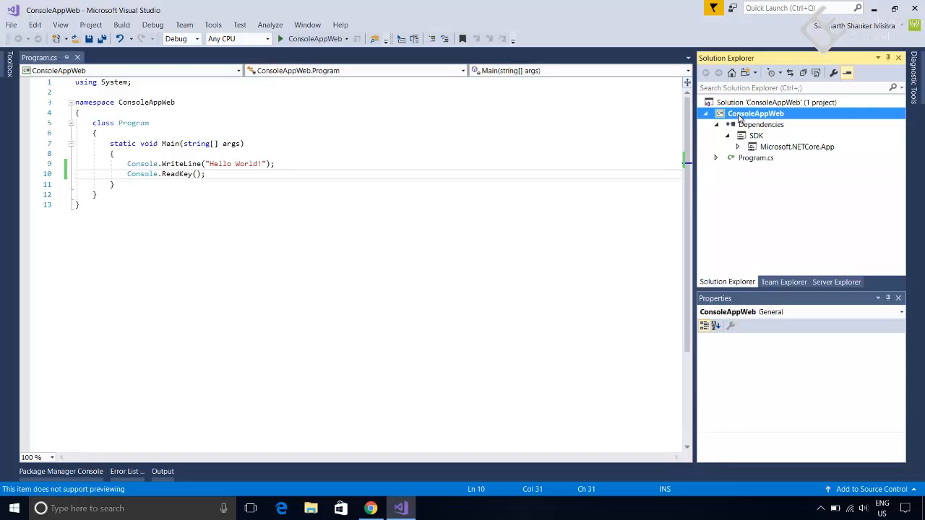
{"action": "right_click", "coordinate": [755, 112]}
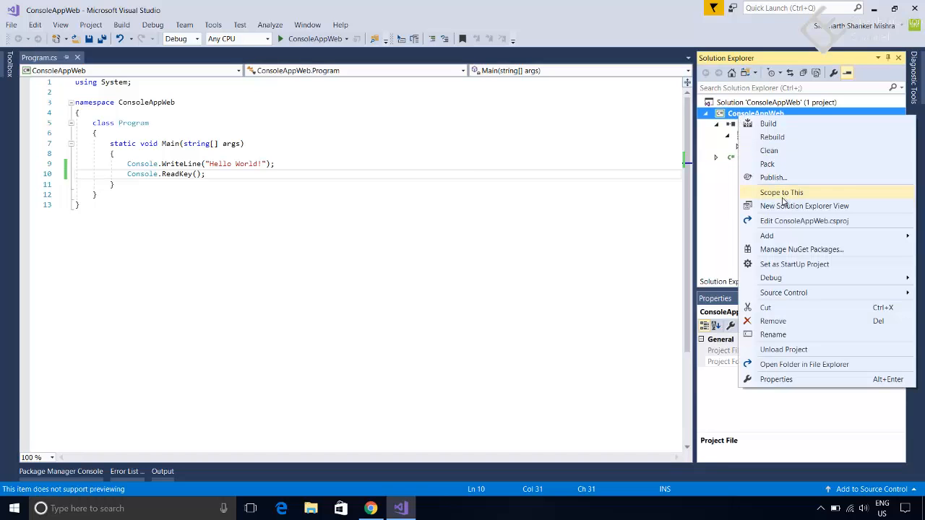
{"action": "mouse_move", "coordinate": [837, 221]}
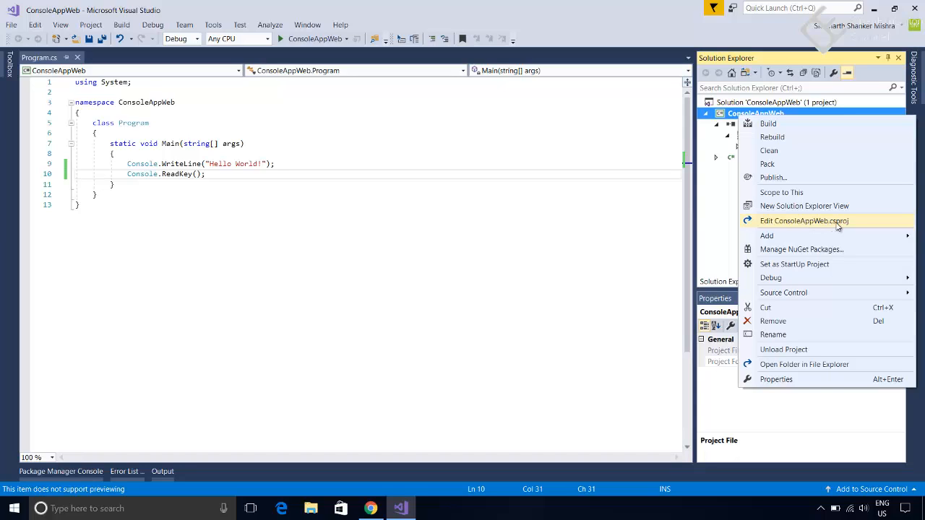
{"action": "mouse_move", "coordinate": [803, 364]}
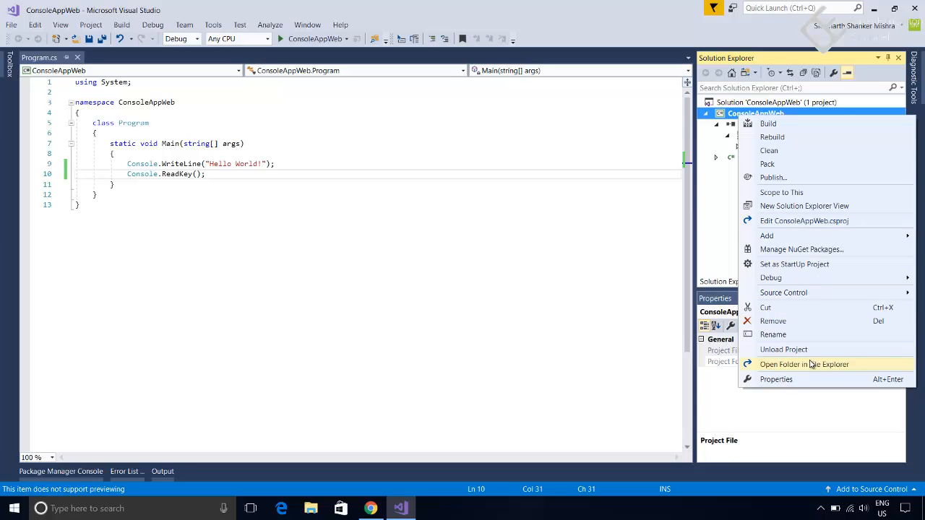
{"action": "mouse_move", "coordinate": [821, 367]}
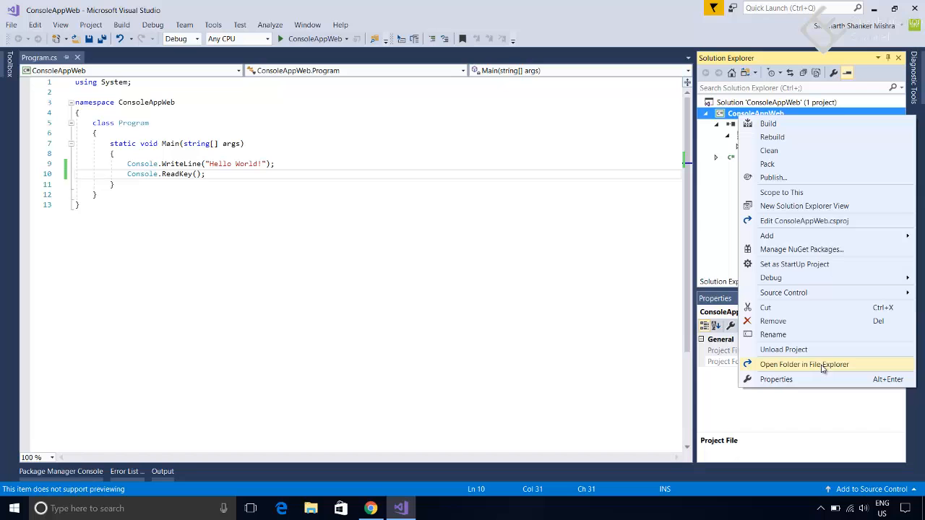
Open the project folder in File Explorer, view ConsoleAppWeb.csproj Properties and close them.
{"action": "left_click", "coordinate": [803, 364]}
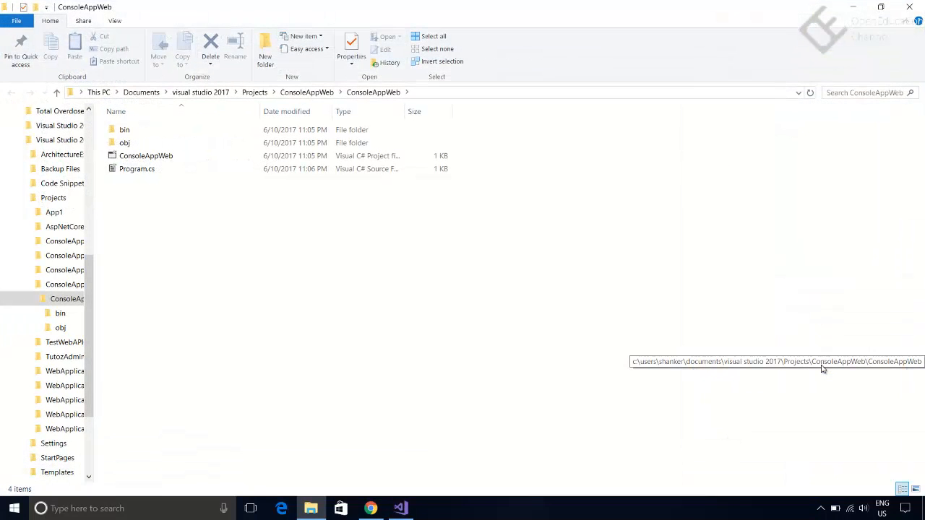
{"action": "mouse_move", "coordinate": [427, 307]}
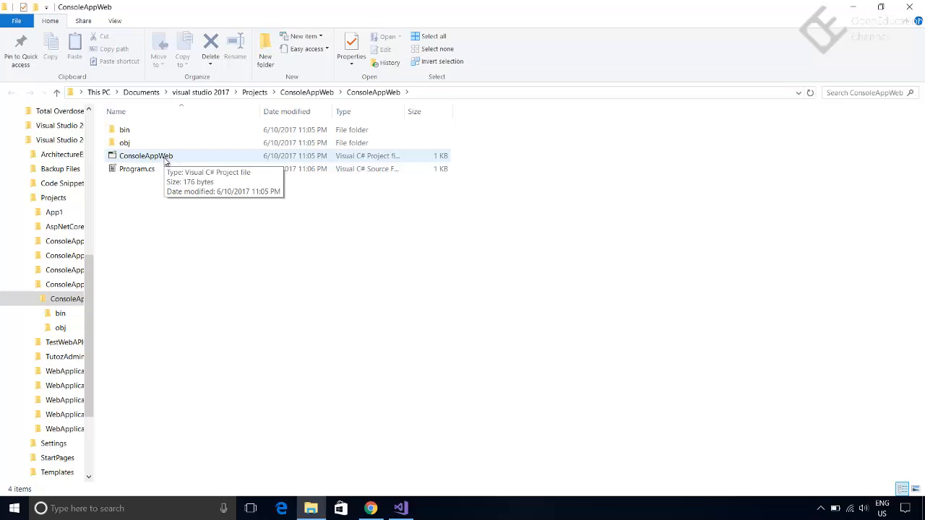
{"action": "right_click", "coordinate": [144, 156]}
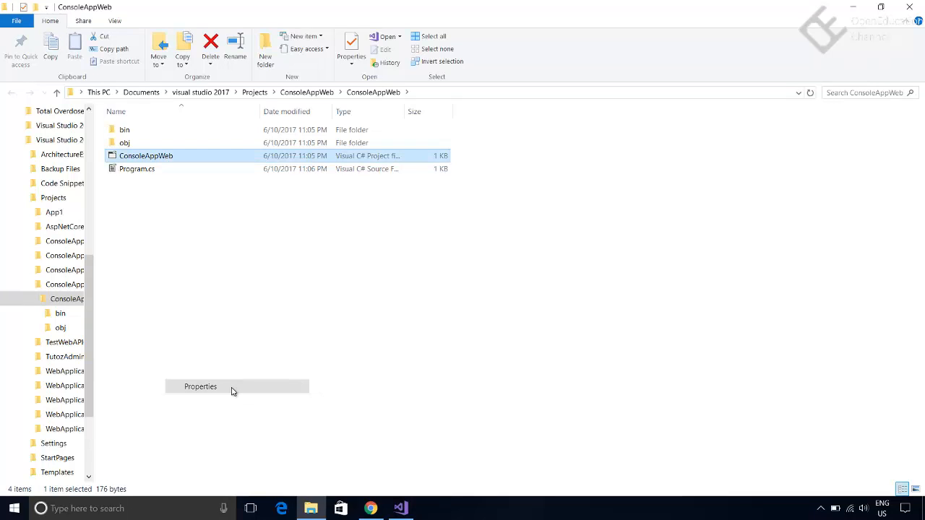
{"action": "left_click", "coordinate": [199, 386]}
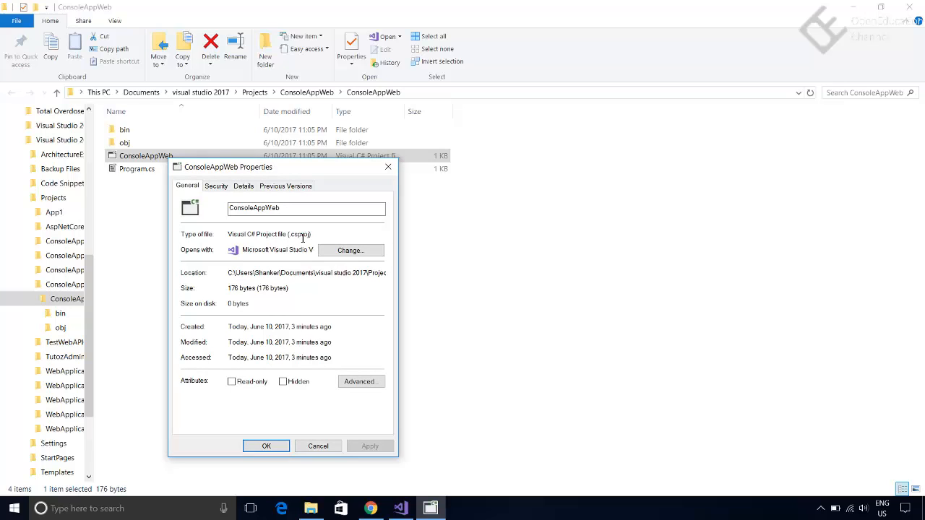
{"action": "left_click", "coordinate": [266, 445]}
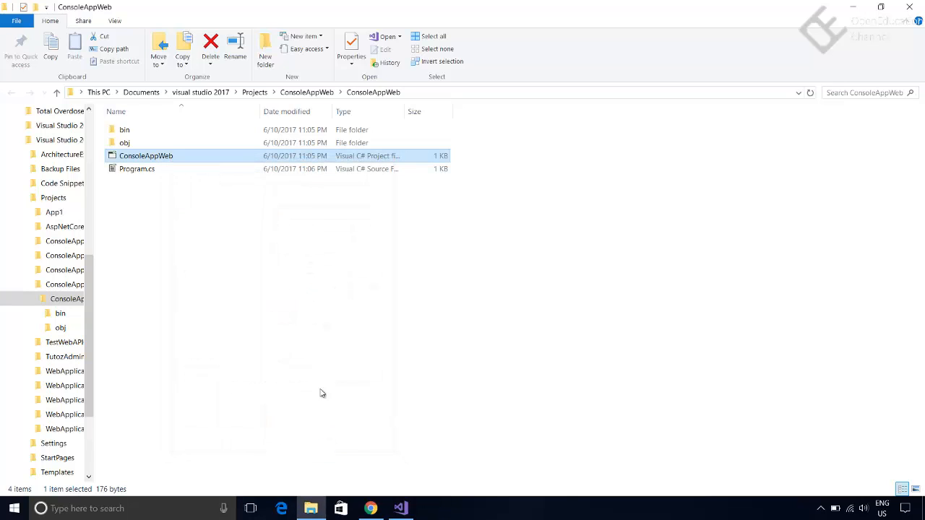
{"action": "mouse_move", "coordinate": [867, 24]}
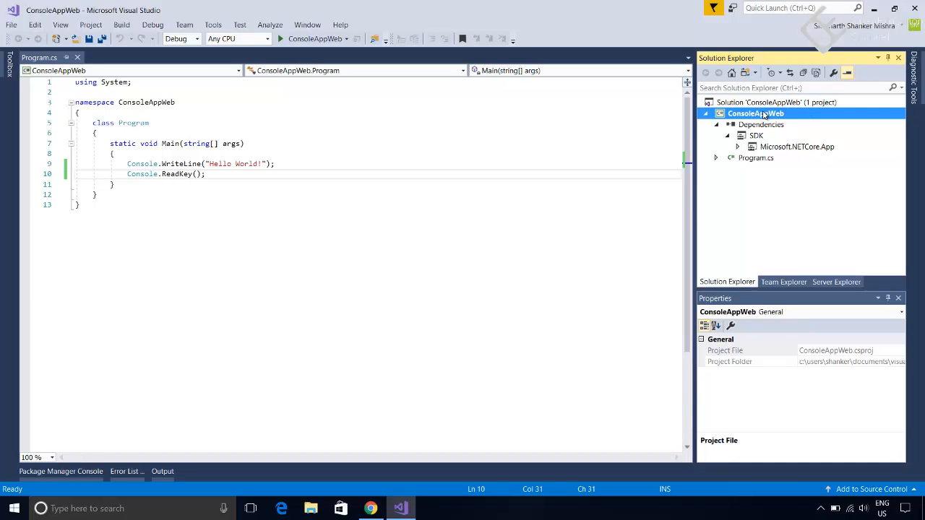
Choose Edit ConsoleAppWeb.csproj from the project's context menu.
{"action": "right_click", "coordinate": [756, 112]}
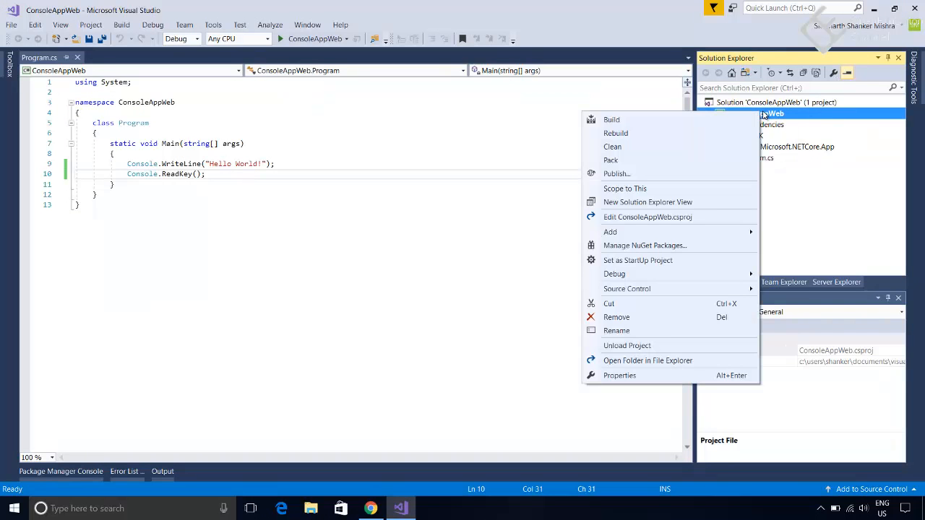
{"action": "mouse_move", "coordinate": [647, 217]}
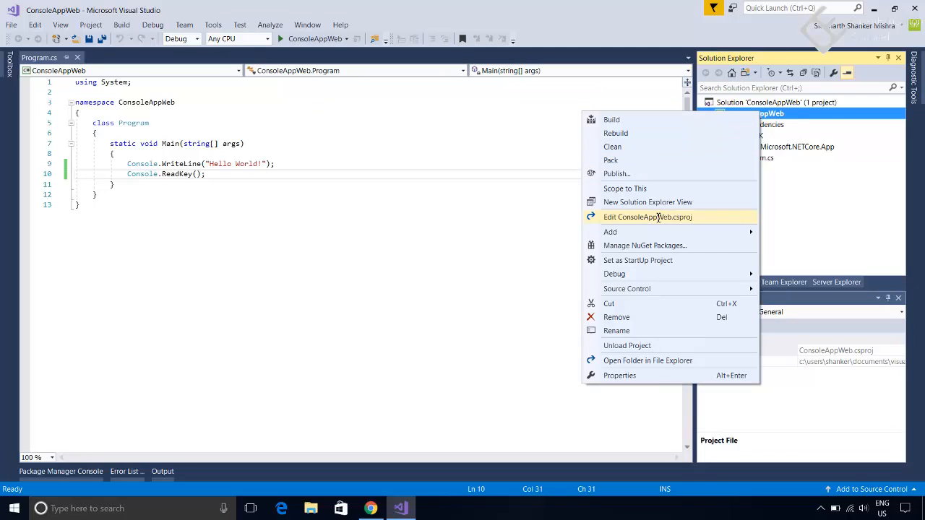
{"action": "left_click", "coordinate": [647, 217]}
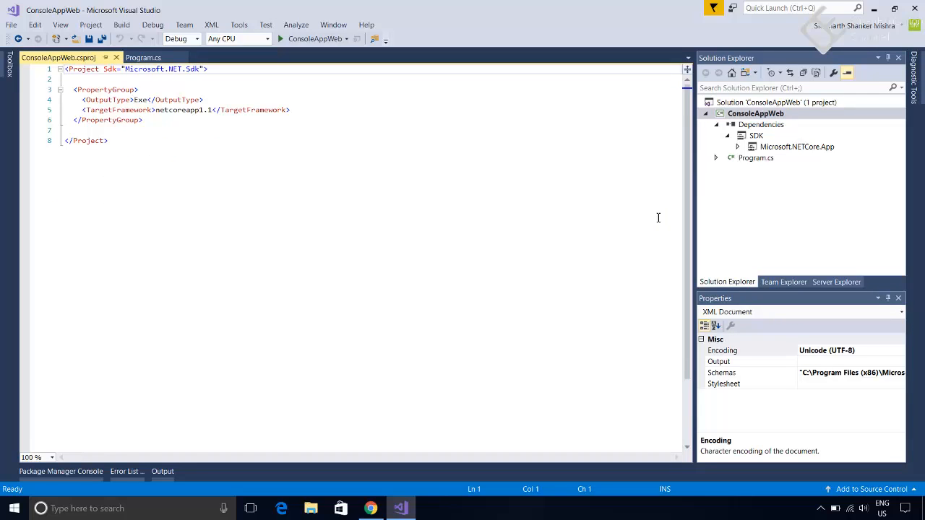
{"action": "mouse_move", "coordinate": [350, 215]}
{"action": "type", "text": ".Web"}
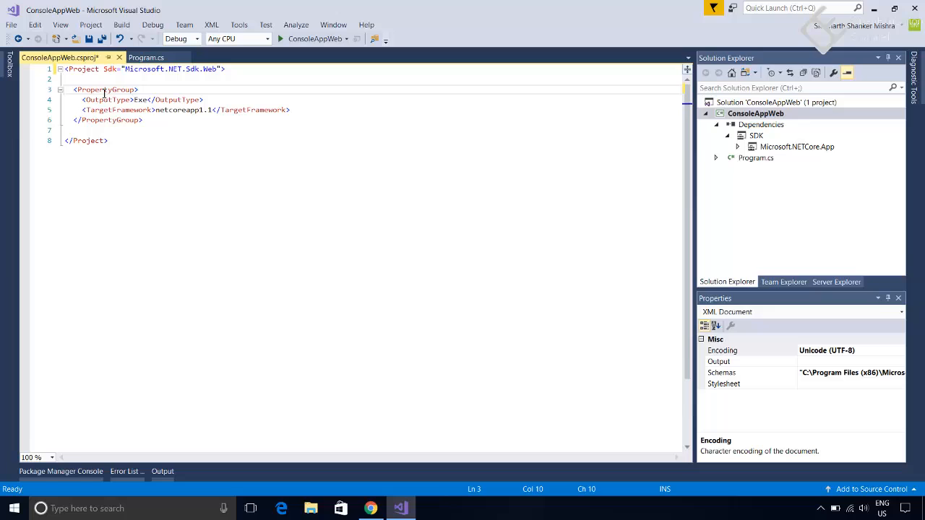
{"action": "mouse_move", "coordinate": [115, 100]}
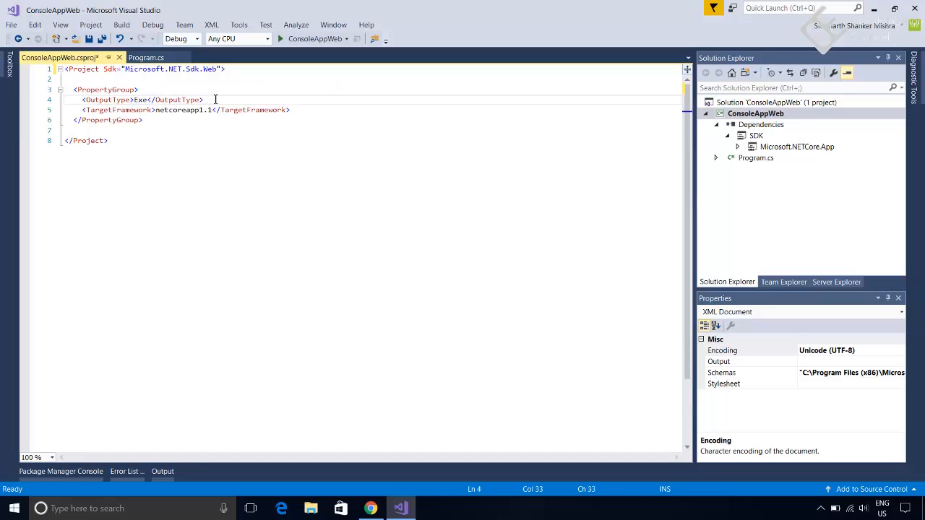
Set the Sdk to Microsoft.NET.Sdk.Web and remove the <OutputType>Exe</OutputType> line.
{"action": "left_click", "coordinate": [206, 99]}
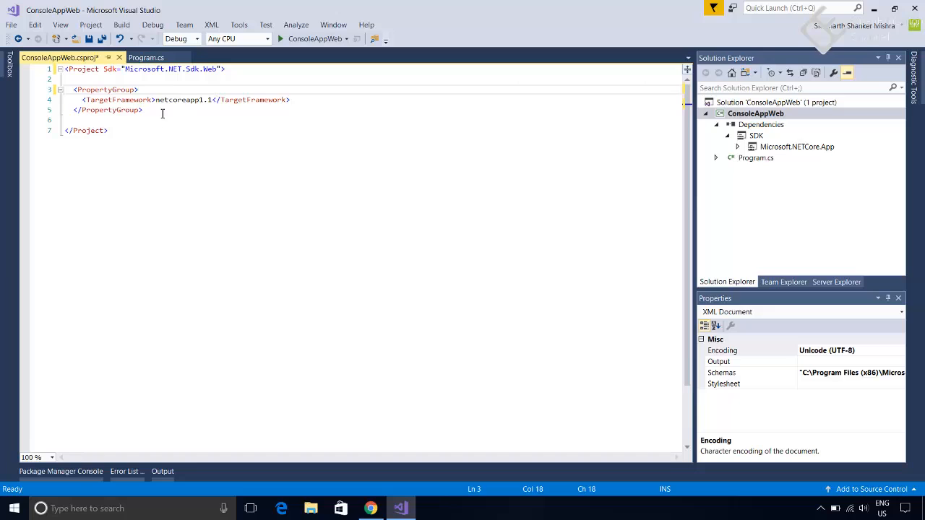
Add an empty ItemGroup element below the PropertyGroup.
{"action": "key", "text": "enter"}
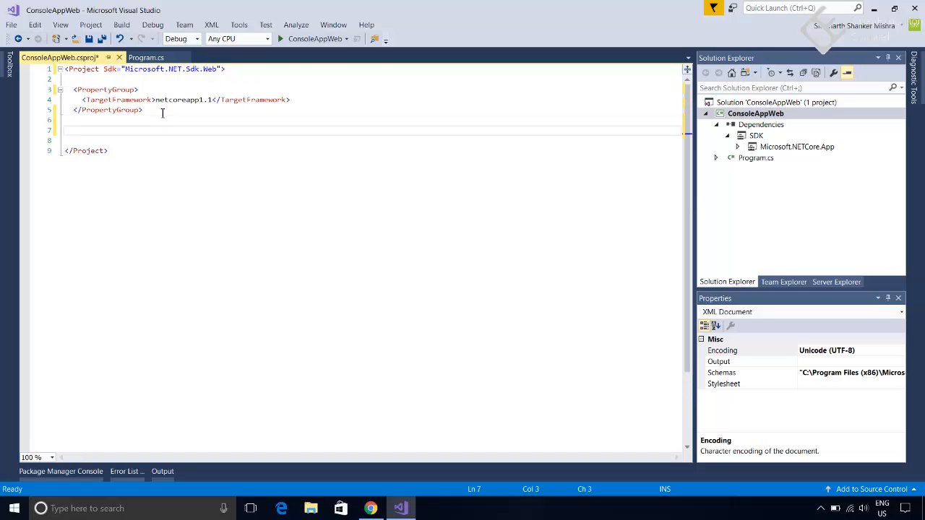
{"action": "type", "text": "<"}
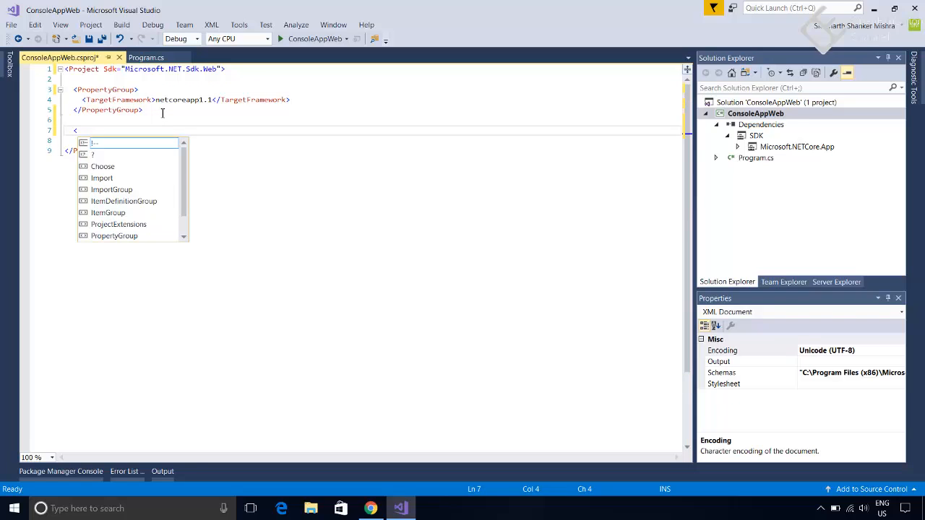
{"action": "type", "text": "Item"}
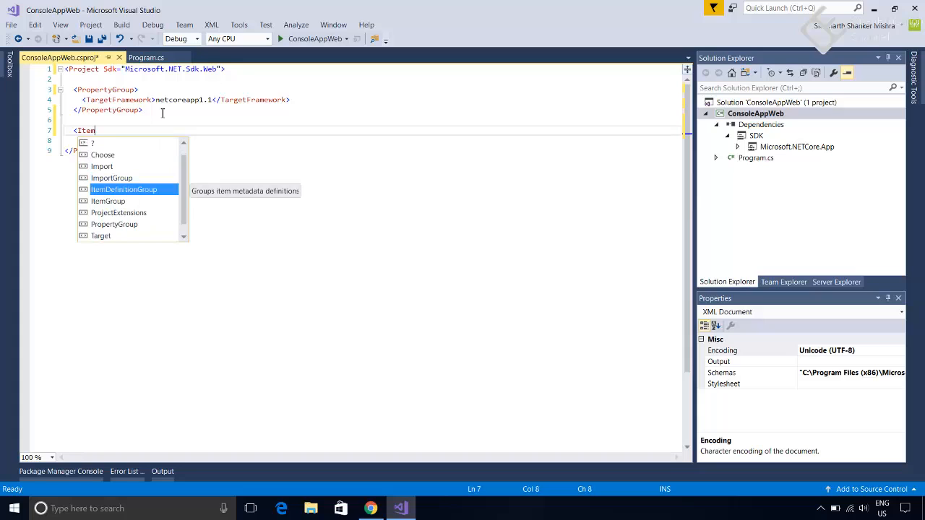
{"action": "key", "text": "Down"}
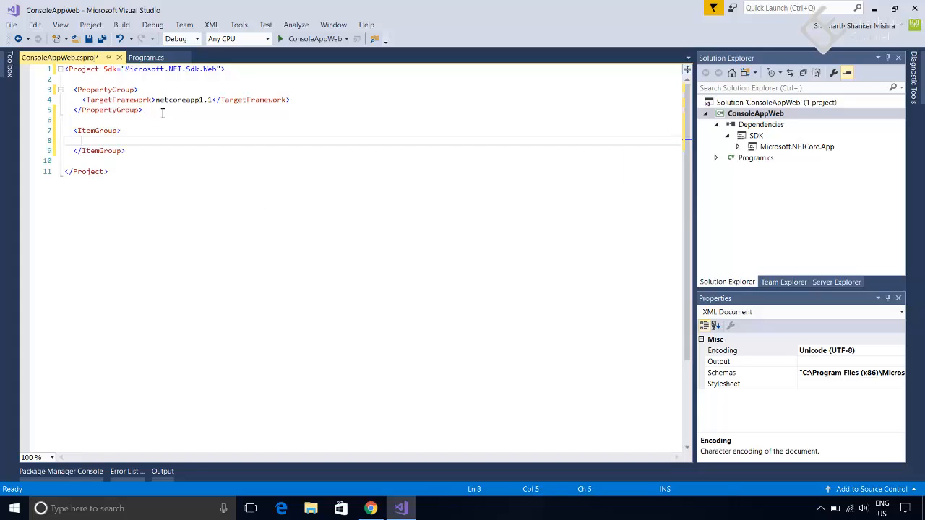
Write a PackageReference for Microsoft.AspNetCore version 1.1.1 inside the ItemGroup.
{"action": "type", "text": "<"}
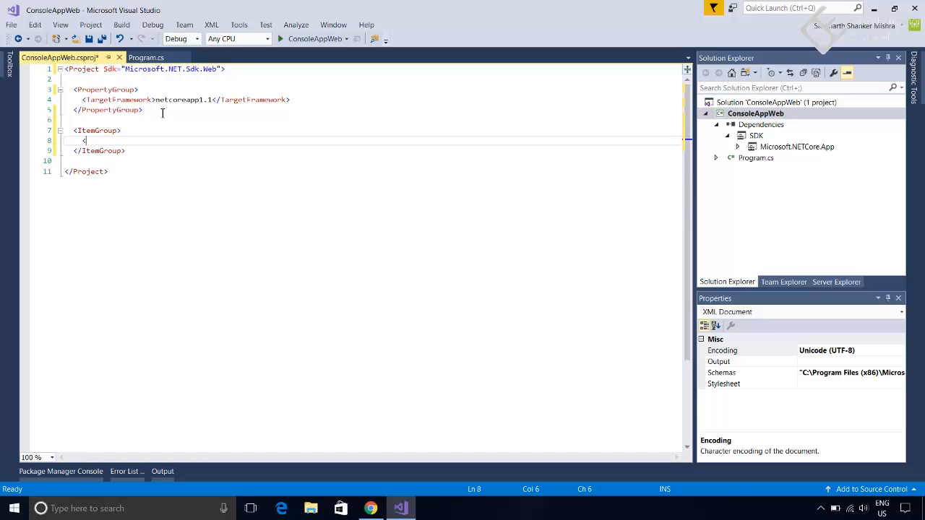
{"action": "type", "text": "pack"}
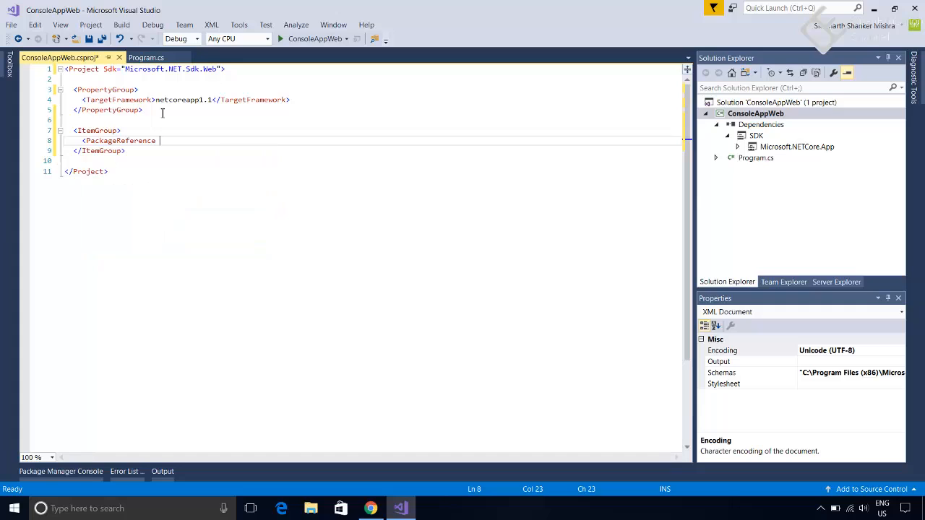
{"action": "type", "text": "Include=\""}
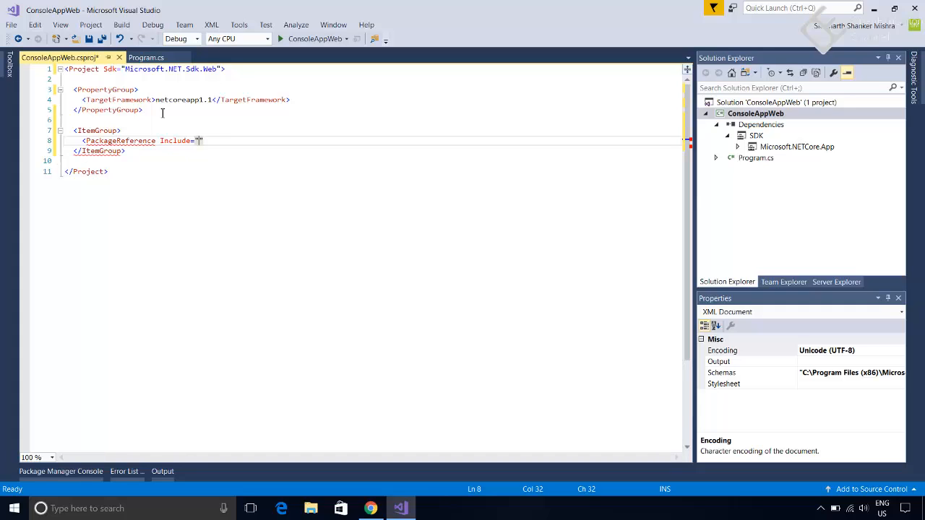
{"action": "type", "text": "Mic"}
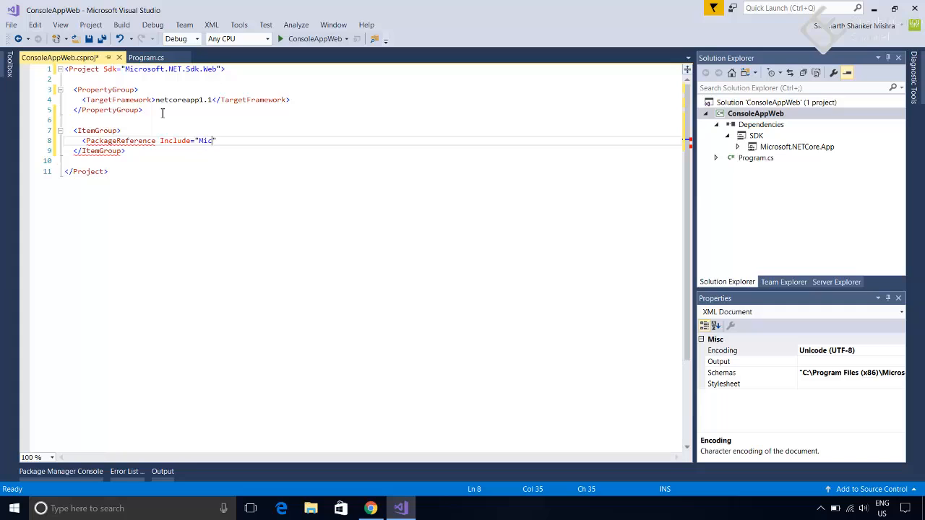
{"action": "type", "text": "ro"}
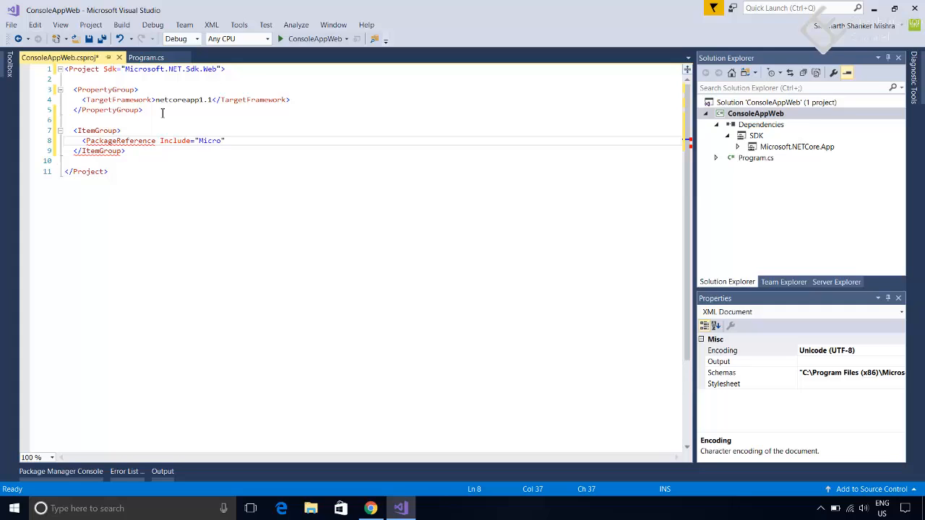
{"action": "type", "text": "soft."}
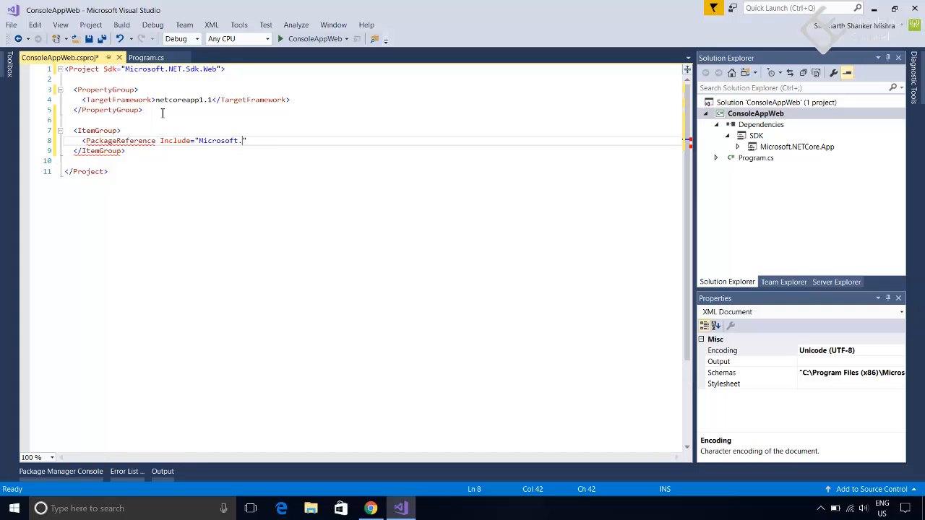
{"action": "type", "text": "Asp"}
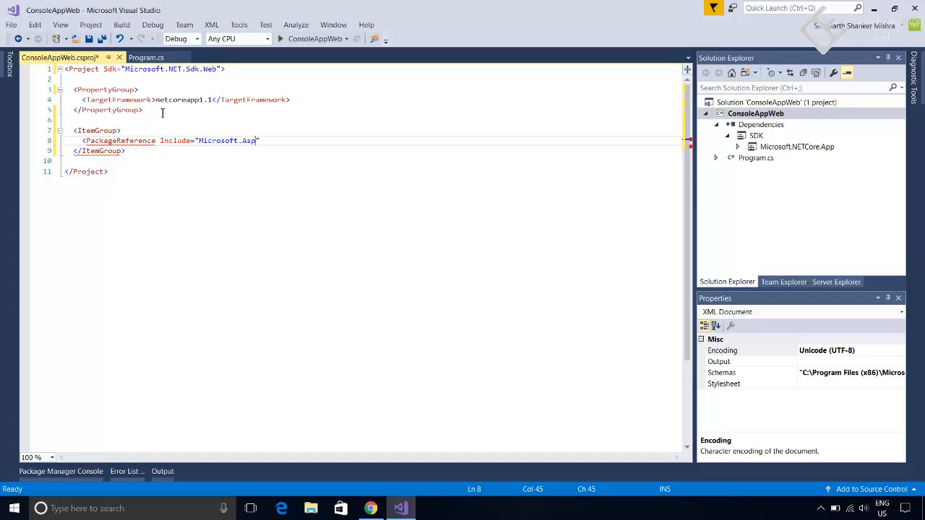
{"action": "type", "text": "Net"}
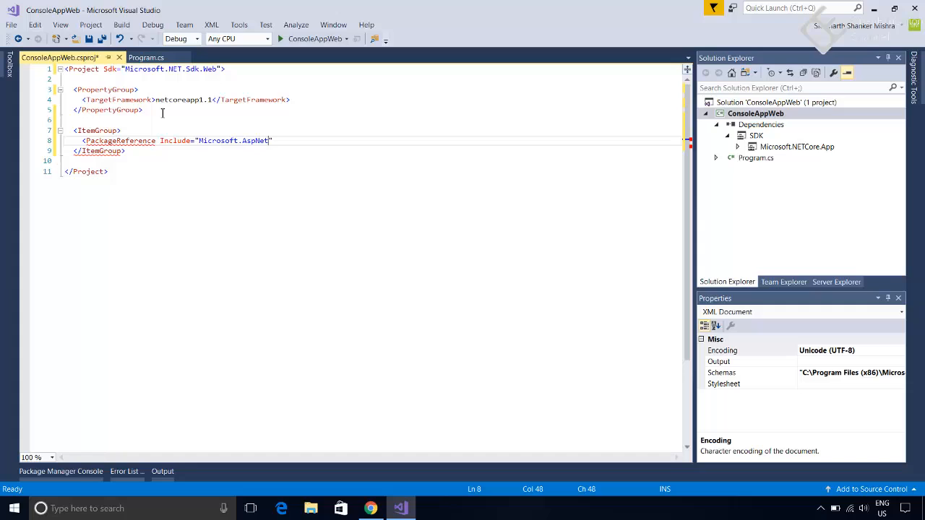
{"action": "type", "text": "Core"}
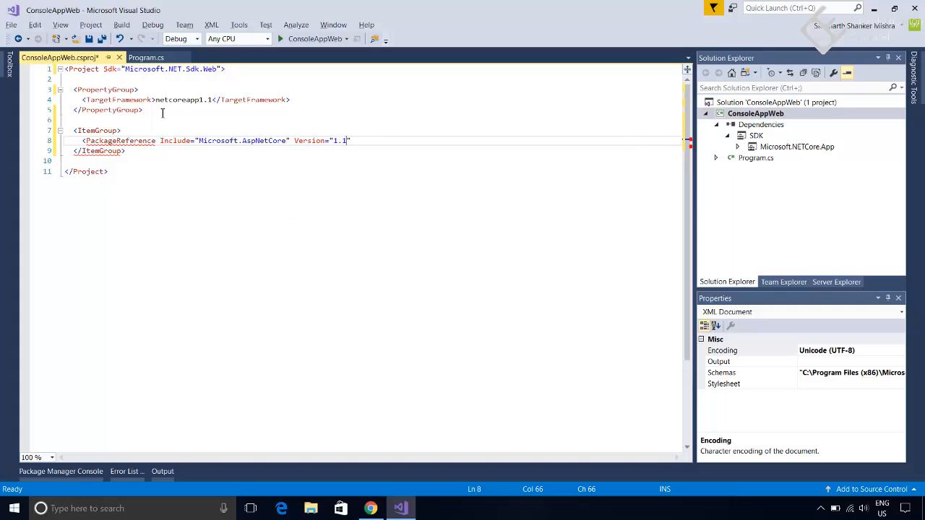
{"action": "type", "text": ".1"}
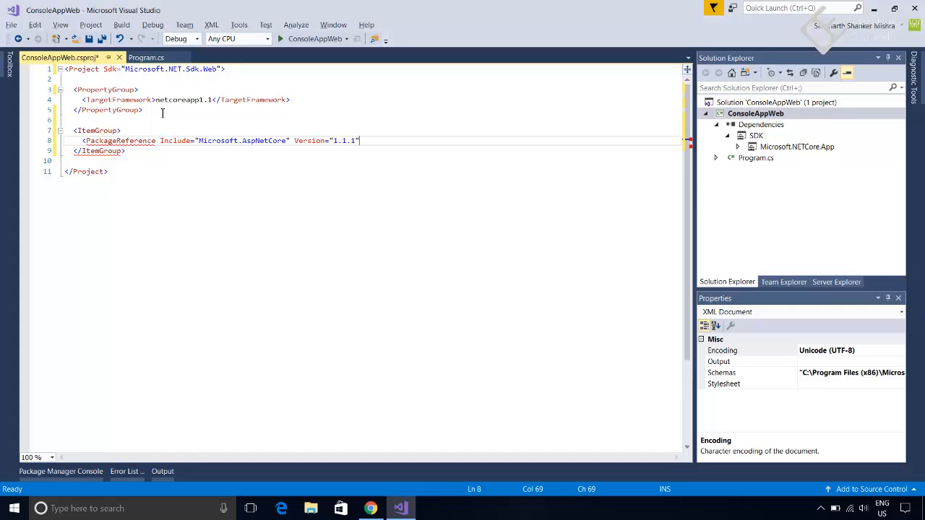
{"action": "type", "text": "></PackageReference>"}
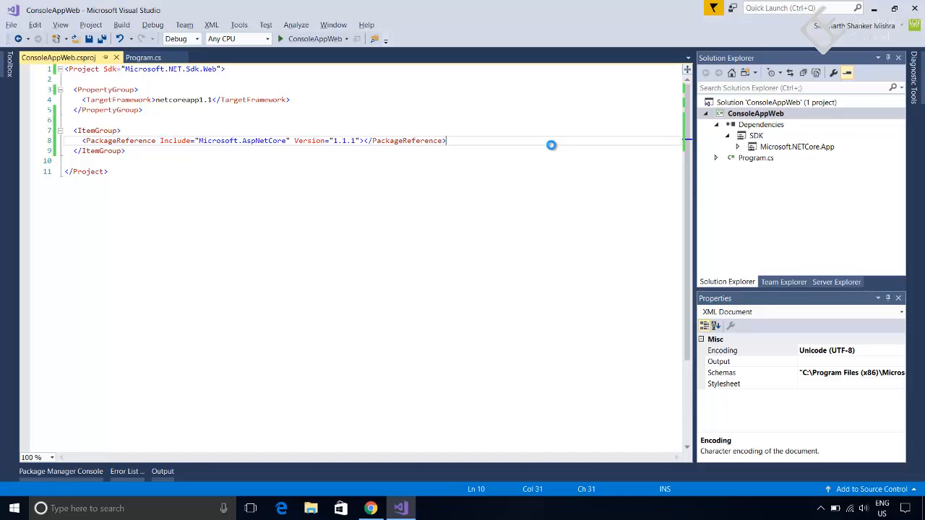
Close the csproj and expand Dependencies > NuGet to see Microsoft.AspNetCore (1.1.1), peeking into Properties.
{"action": "left_click", "coordinate": [142, 58]}
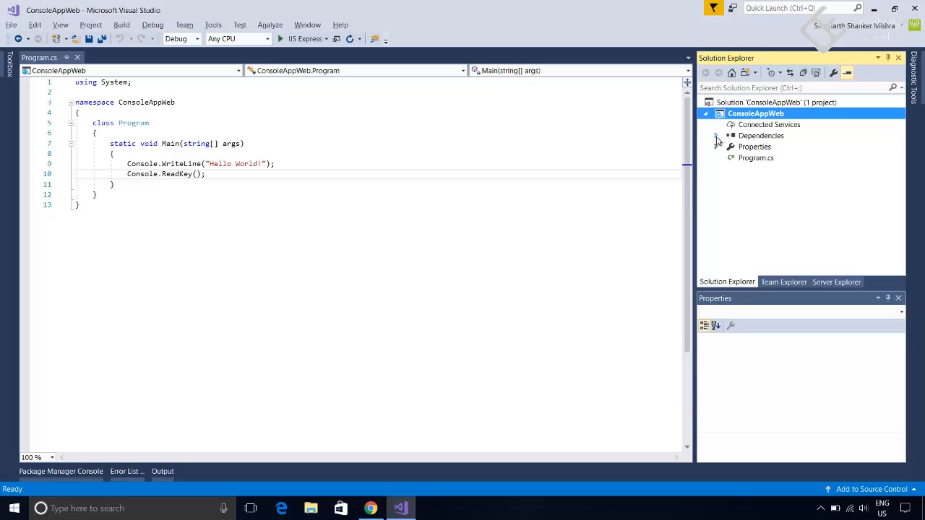
{"action": "left_click", "coordinate": [717, 136]}
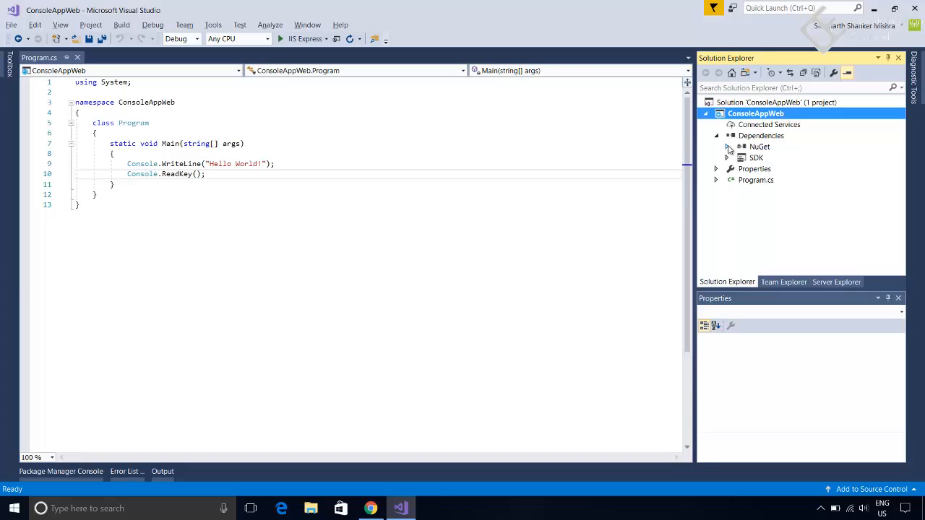
{"action": "left_click", "coordinate": [727, 148]}
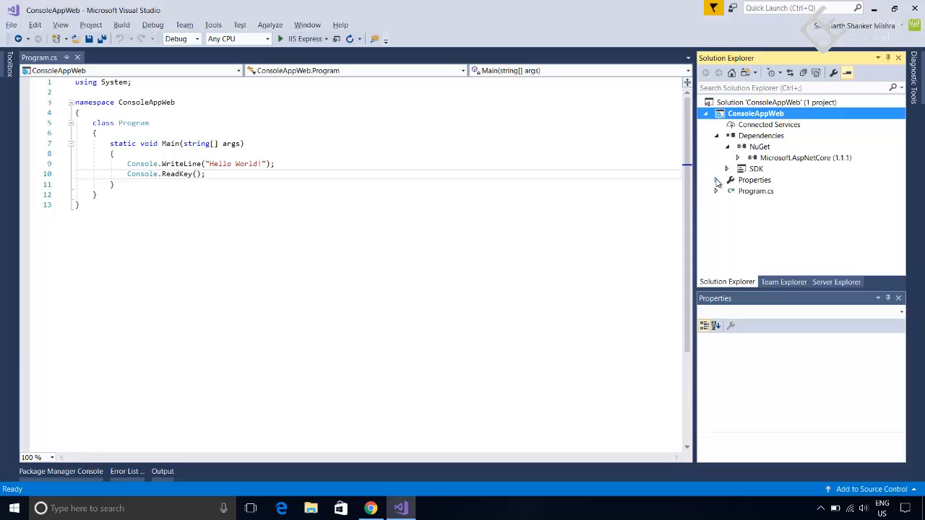
{"action": "left_click", "coordinate": [715, 180]}
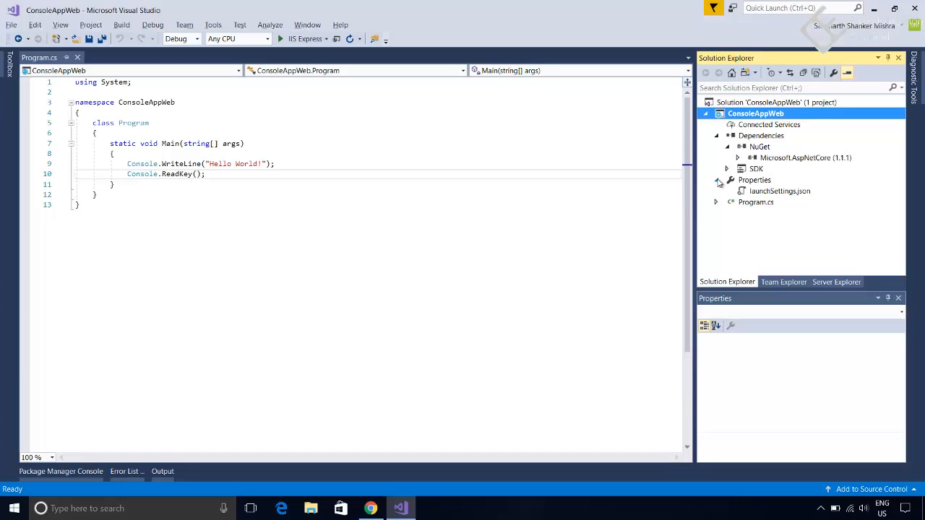
{"action": "left_click", "coordinate": [715, 179]}
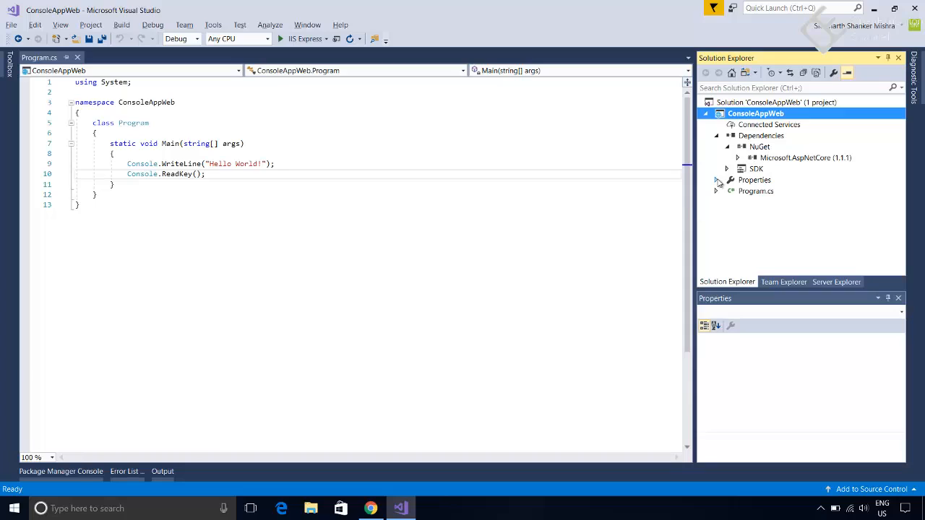
{"action": "mouse_move", "coordinate": [450, 159]}
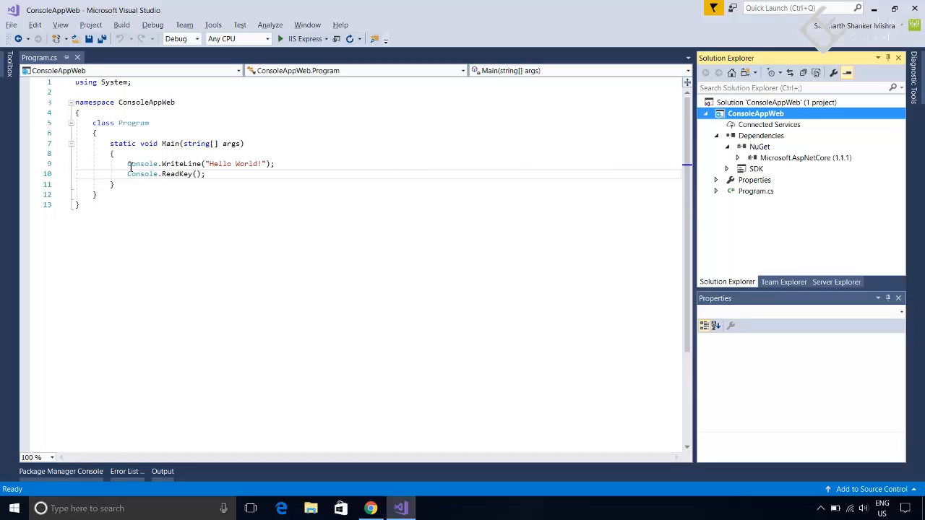
Replace the two console lines with var host = new WebHostBuilder, importing Microsoft.AspNetCore.Hosting.
{"action": "left_click_drag", "start_coordinate": [127, 163], "coordinate": [205, 173]}
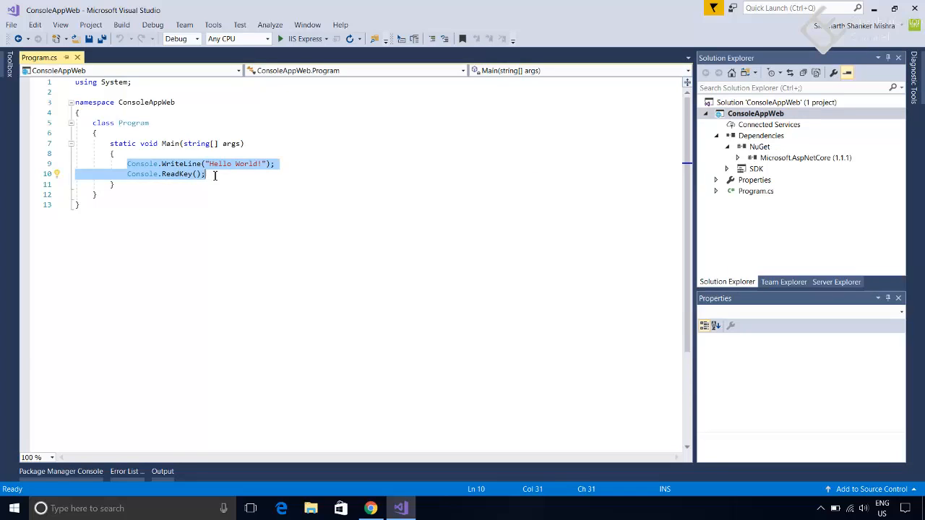
{"action": "type", "text": "var hos"}
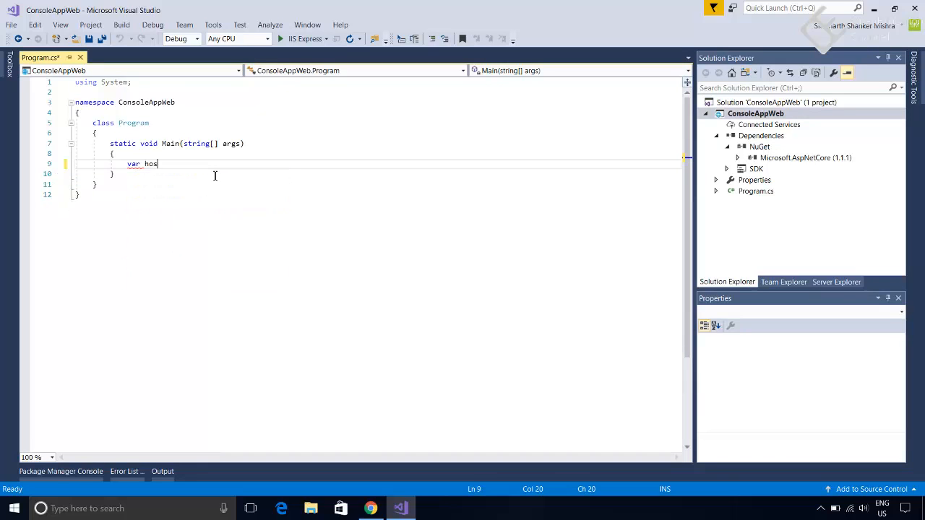
{"action": "type", "text": "t"}
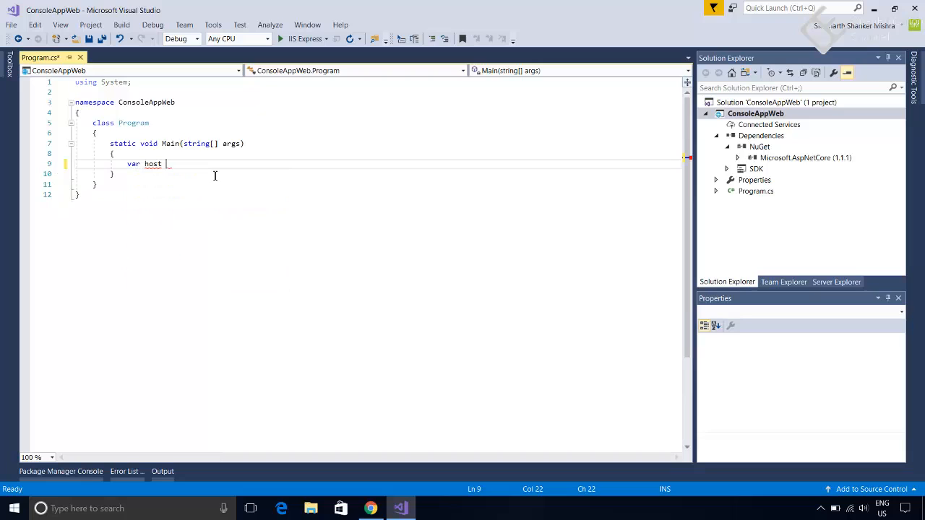
{"action": "type", "text": "= new"}
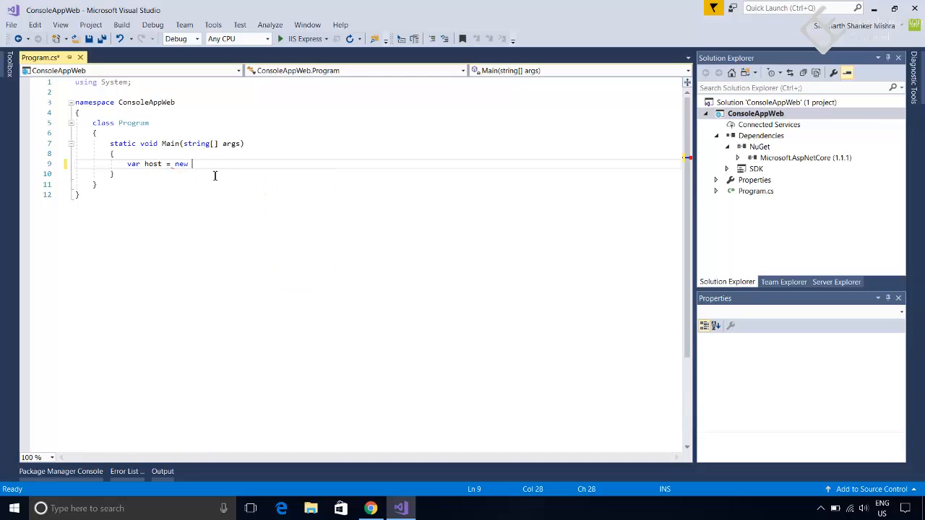
{"action": "type", "text": "WebHostBuil"}
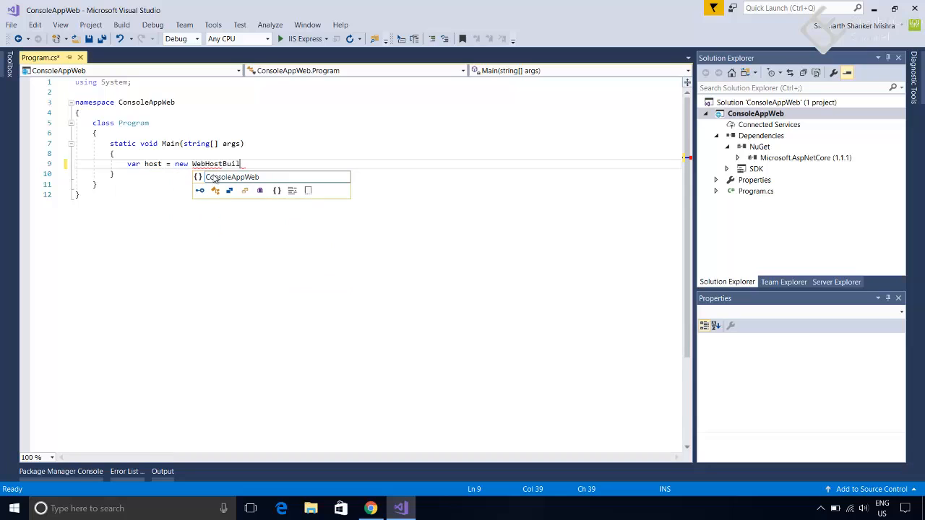
{"action": "type", "text": "der"}
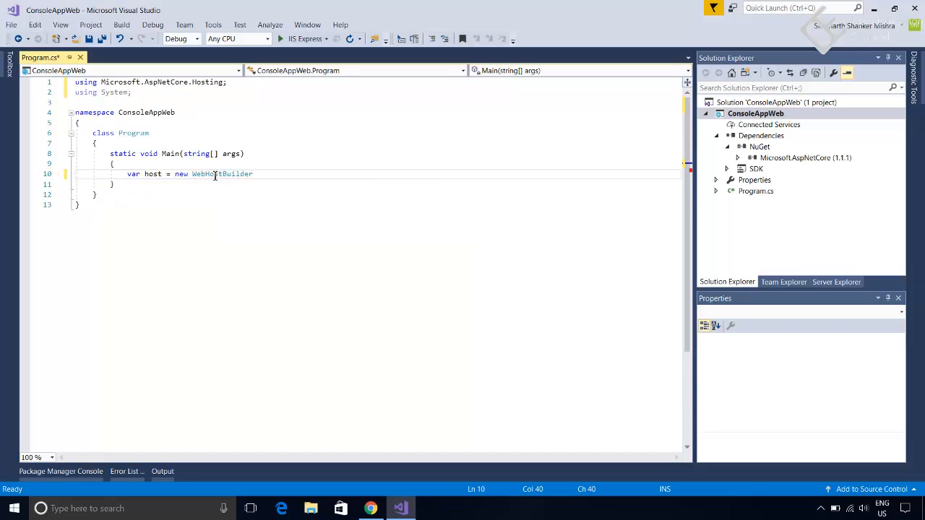
Complete new WebHostBuilder() and chain .UseKestrel() onto it.
{"action": "double_click", "coordinate": [222, 174]}
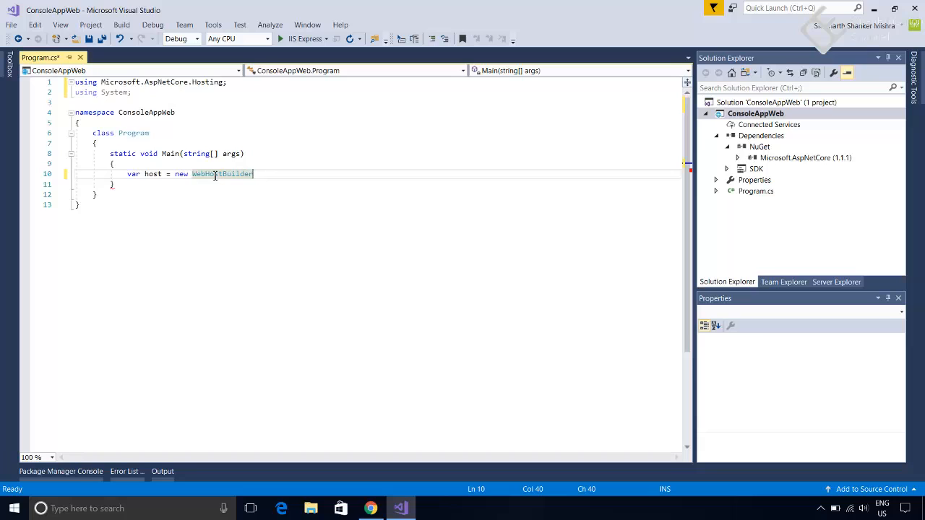
{"action": "type", "text": "()"}
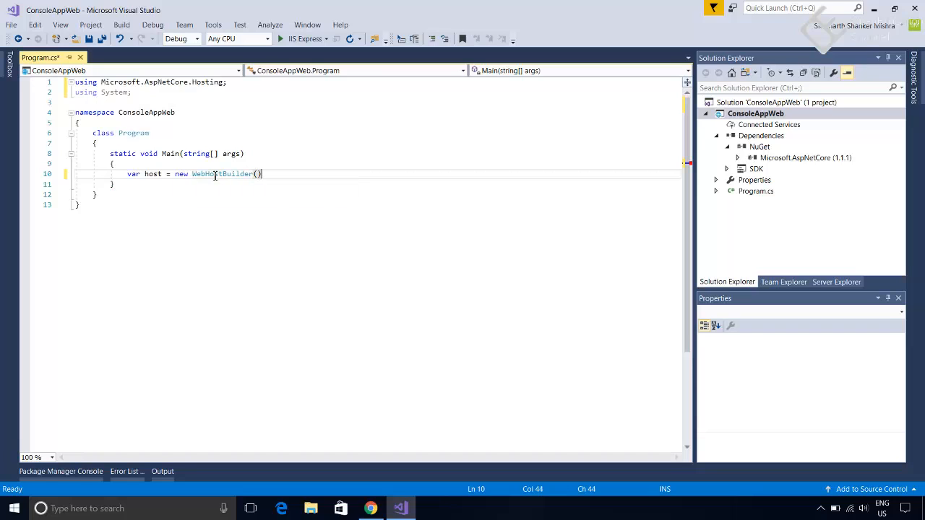
{"action": "key", "text": "Enter"}
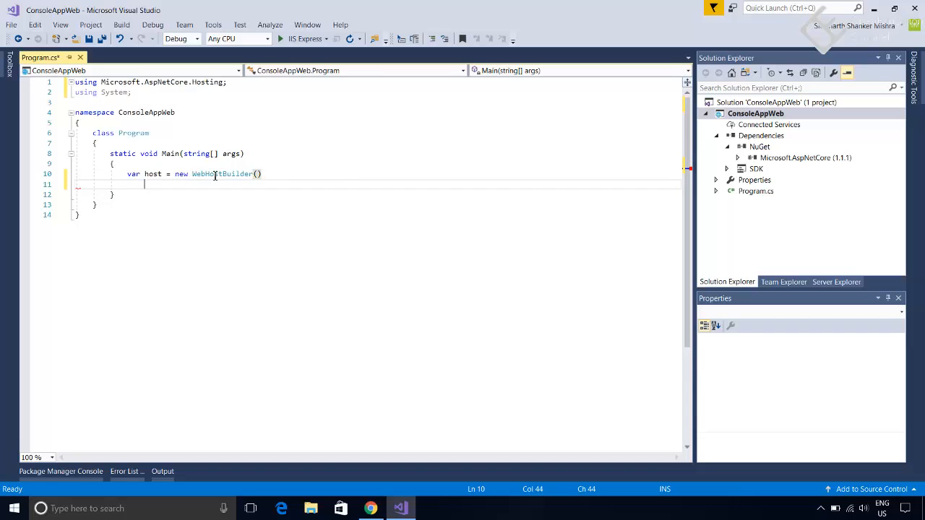
{"action": "type", "text": ".use"}
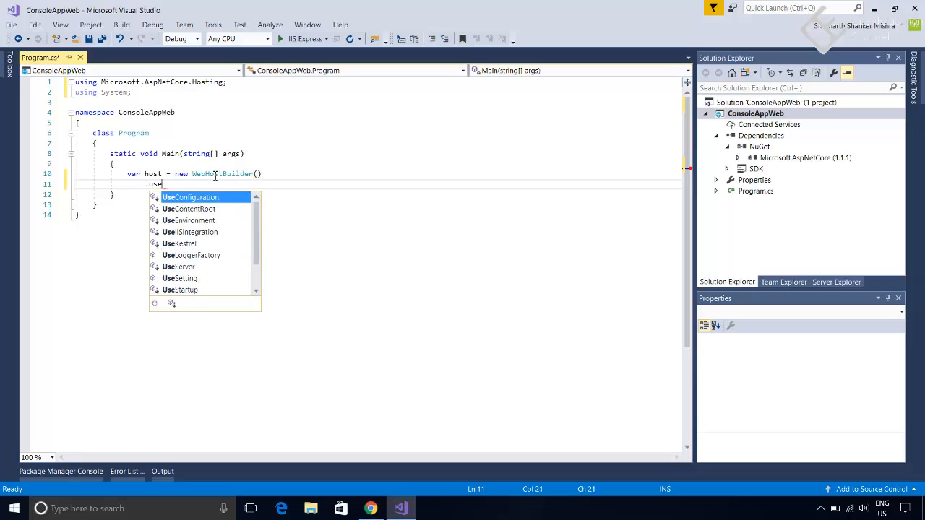
{"action": "type", "text": "ke"}
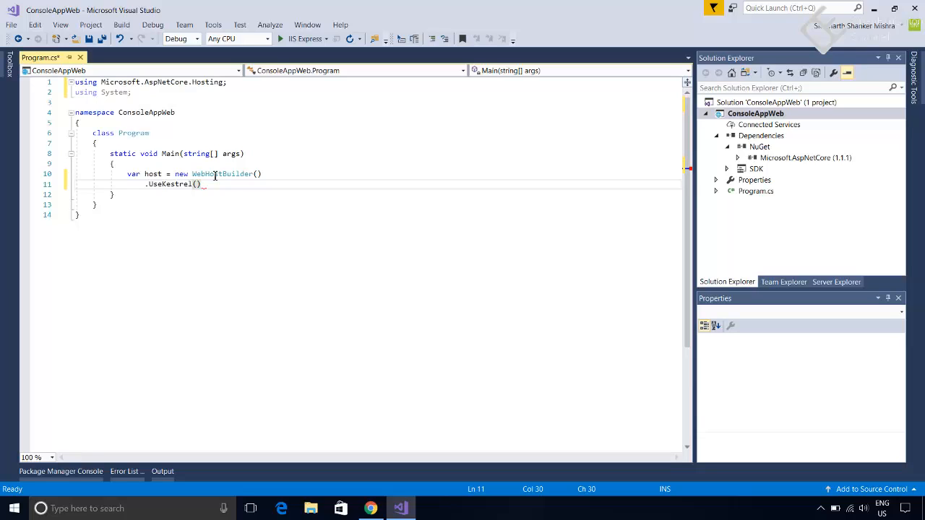
{"action": "key", "text": "enter"}
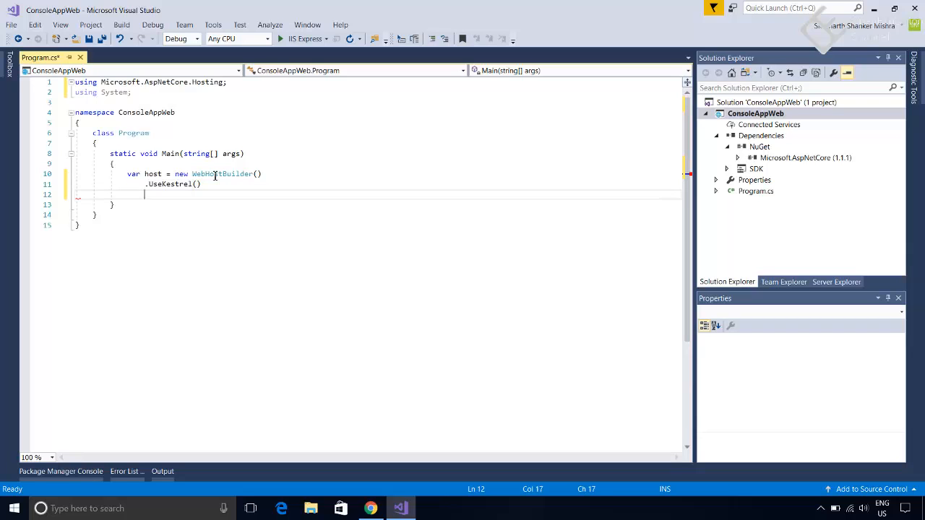
Chain .UseIISIntegration() and begin a .UseStartup< call via IntelliSense.
{"action": "type", "text": ".UseIISIntegration("}
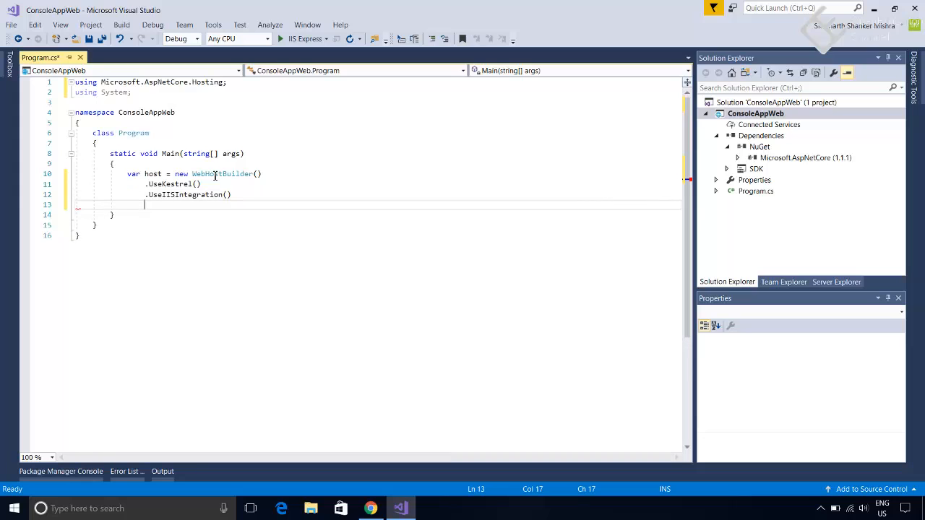
{"action": "type", "text": ".Use"}
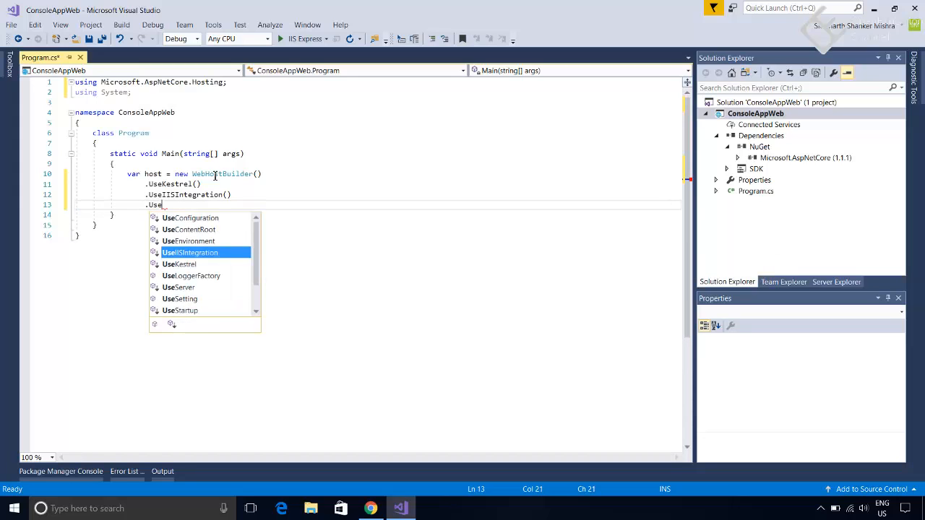
{"action": "type", "text": "S"}
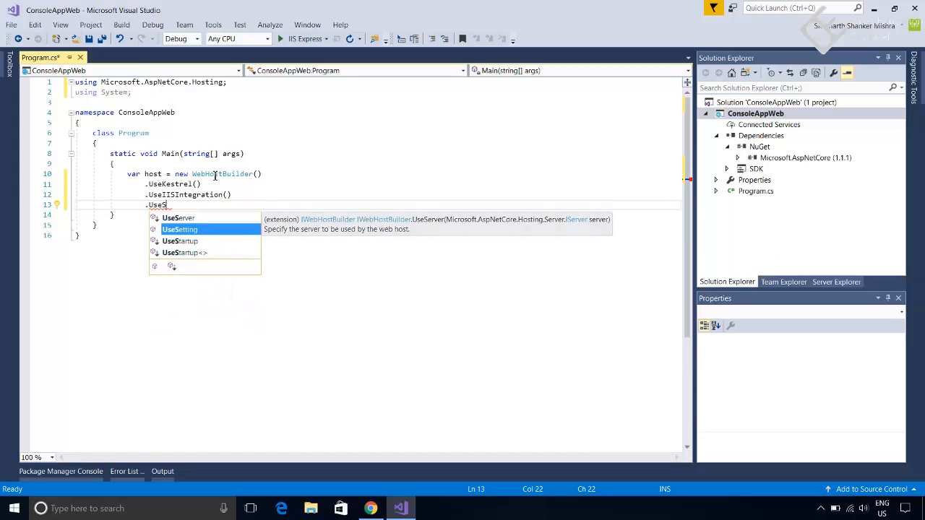
{"action": "type", "text": "tartup"}
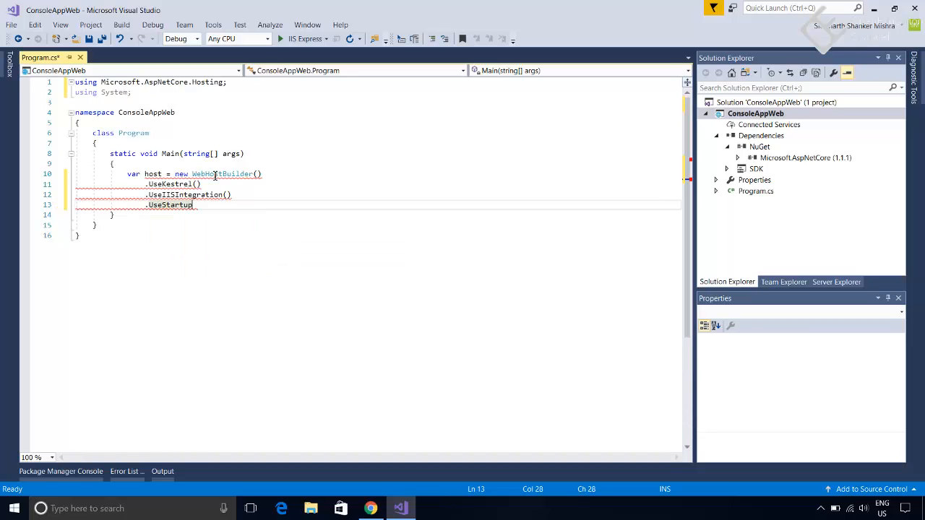
{"action": "type", "text": "<>"}
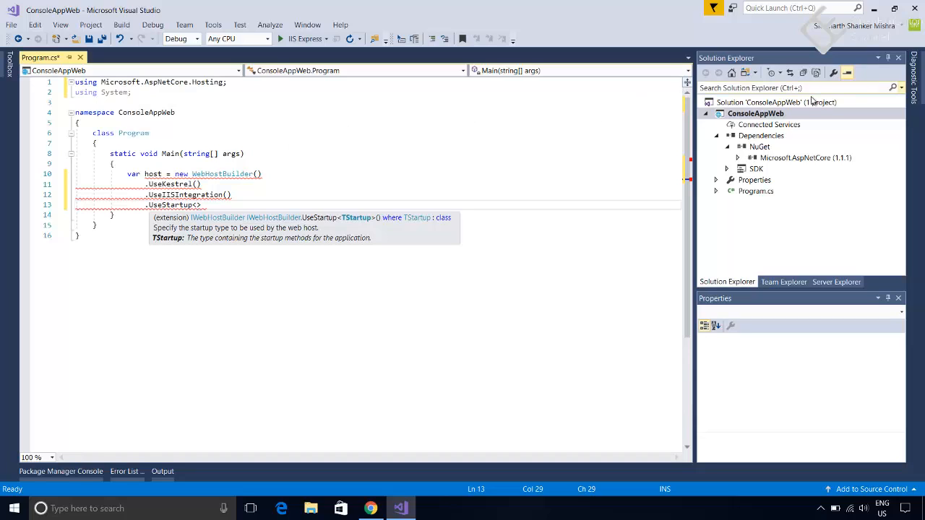
Add a new class file named Startup to the ConsoleAppWeb project.
{"action": "left_click", "coordinate": [754, 112]}
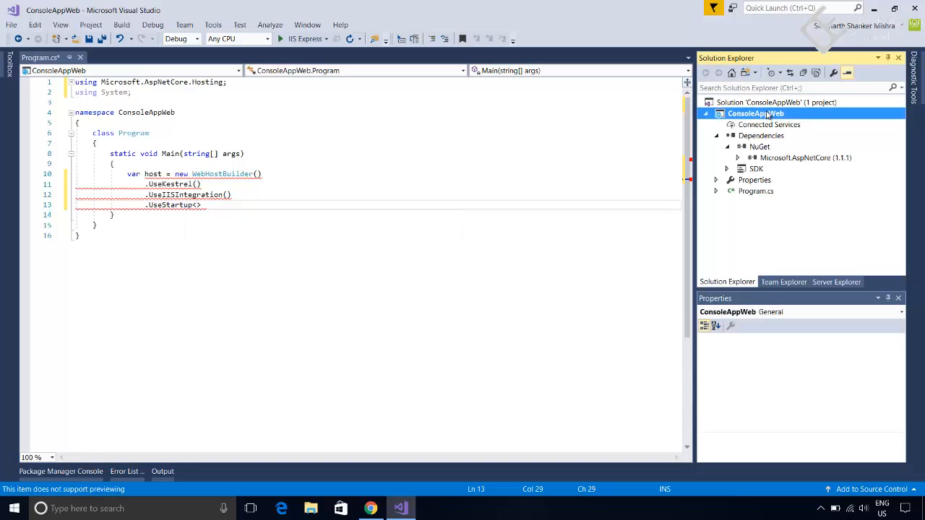
{"action": "right_click", "coordinate": [754, 112]}
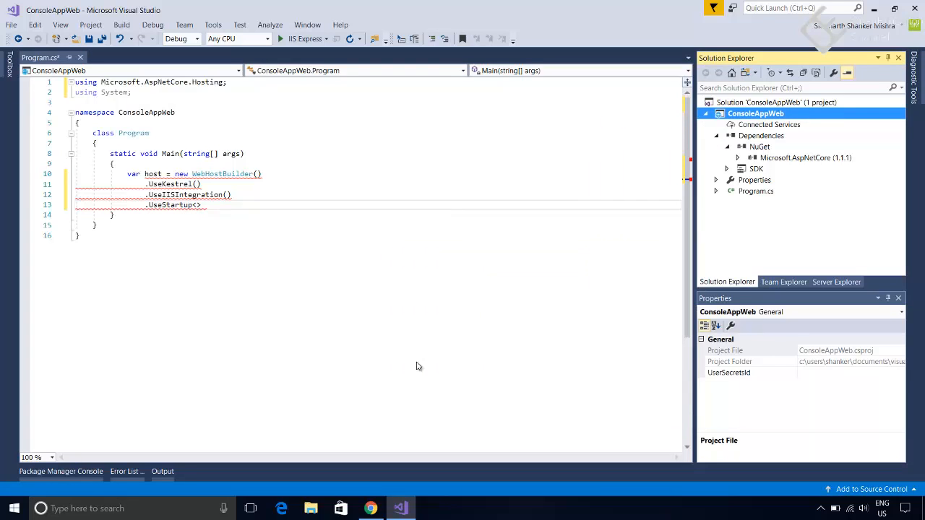
{"action": "type", "text": "S"}
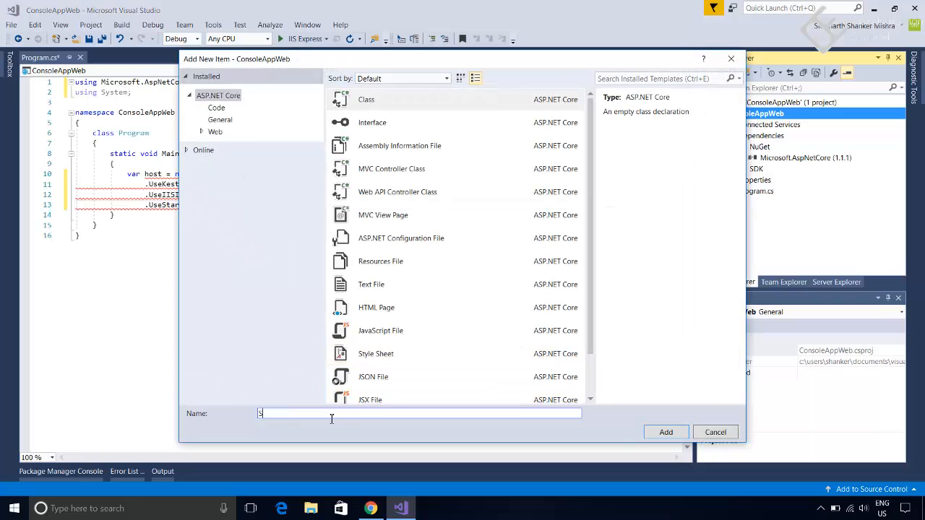
{"action": "type", "text": "tartup"}
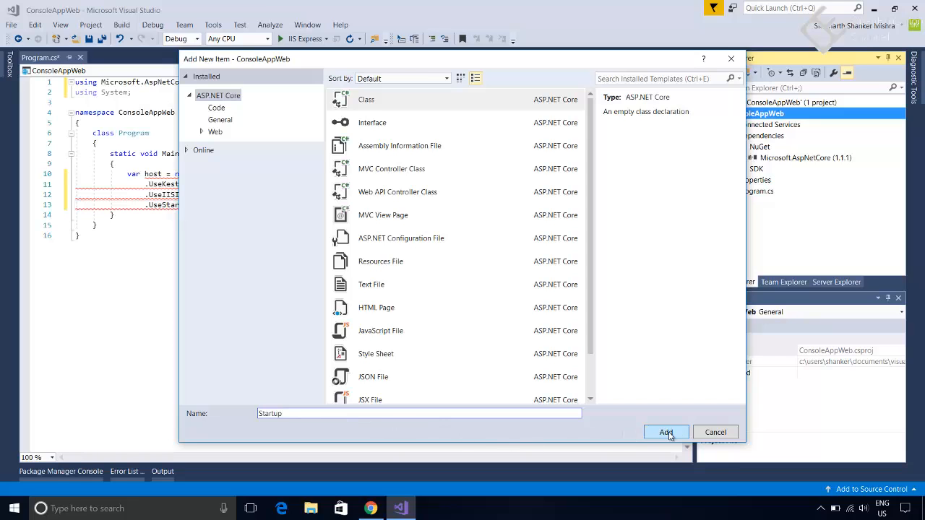
{"action": "left_click", "coordinate": [665, 432]}
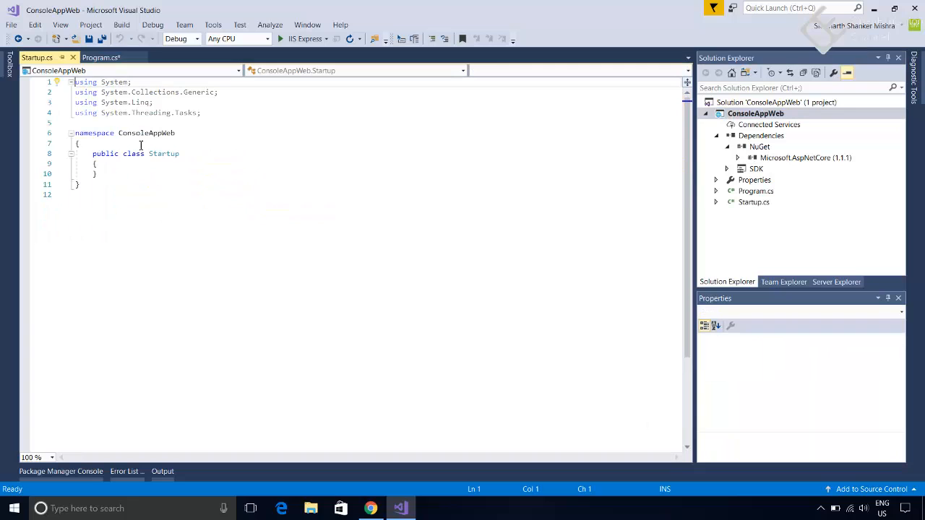
Complete the chain in Program.cs with .UseStartup<Startup>().Build();.
{"action": "left_click", "coordinate": [101, 58]}
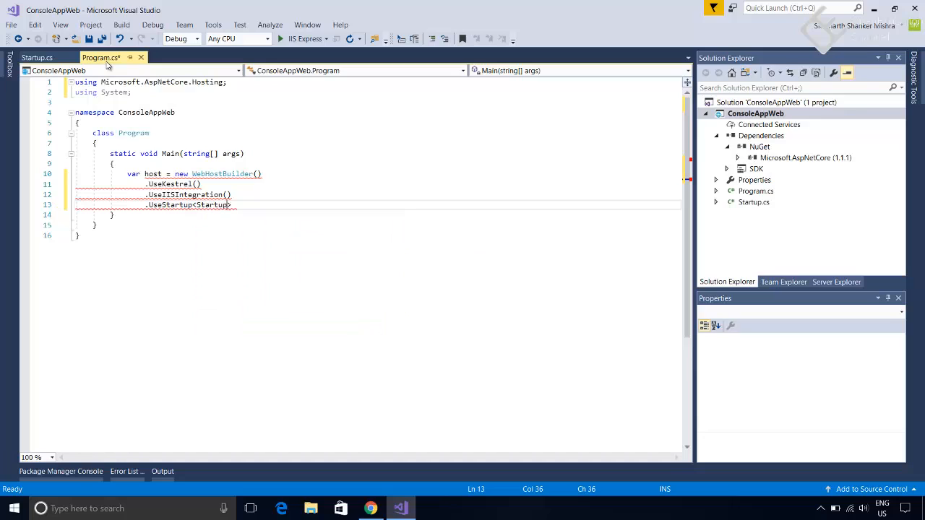
{"action": "type", "text": "()"}
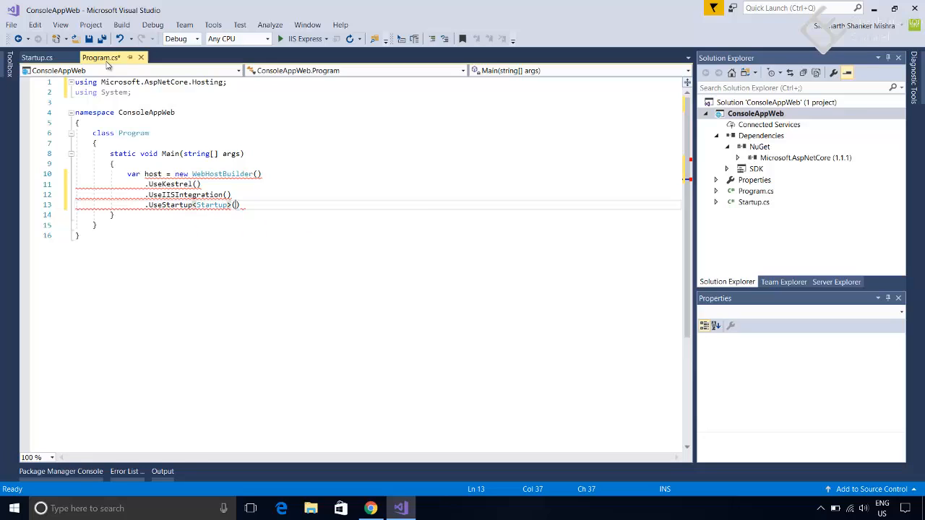
{"action": "type", "text": "."}
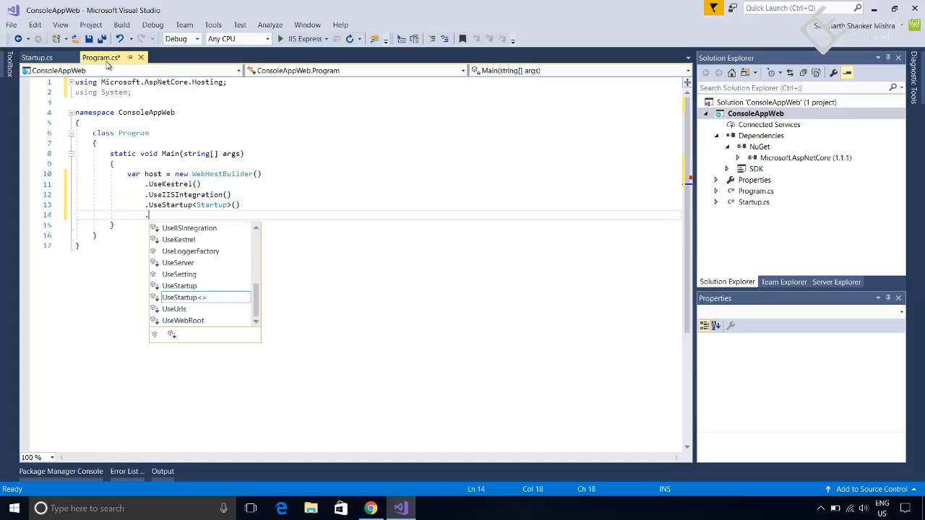
{"action": "type", "text": ".Build"}
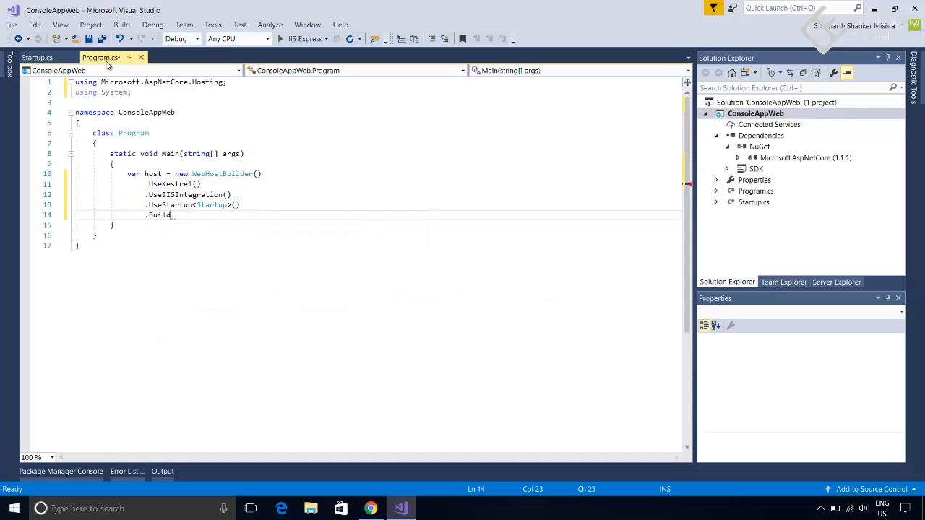
{"action": "type", "text": "();"}
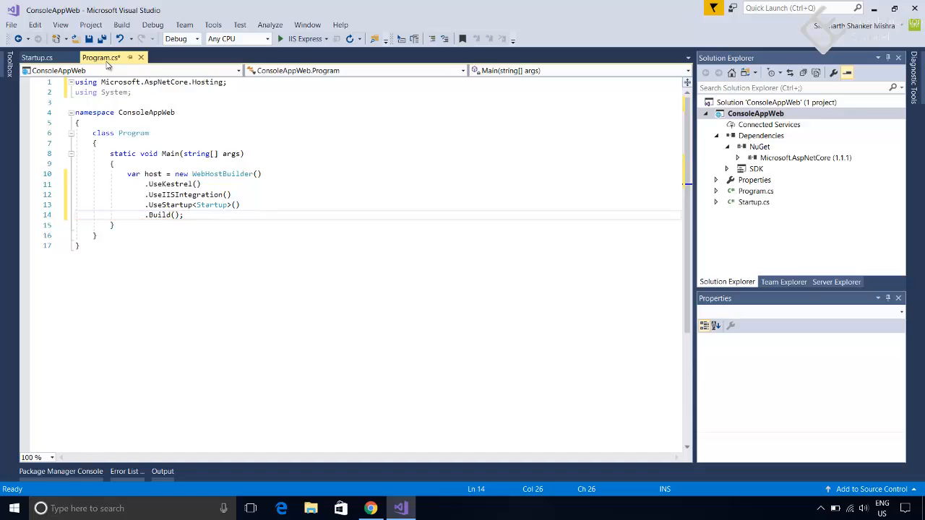
Add host.Run(); and save Program.cs, glancing at the new Startup.cs.
{"action": "type", "text": "host"}
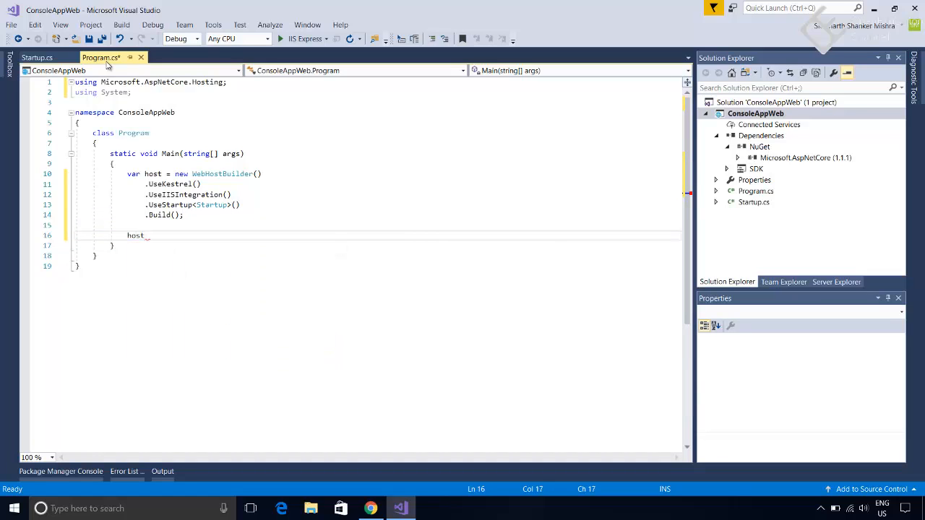
{"action": "type", "text": ".Run"}
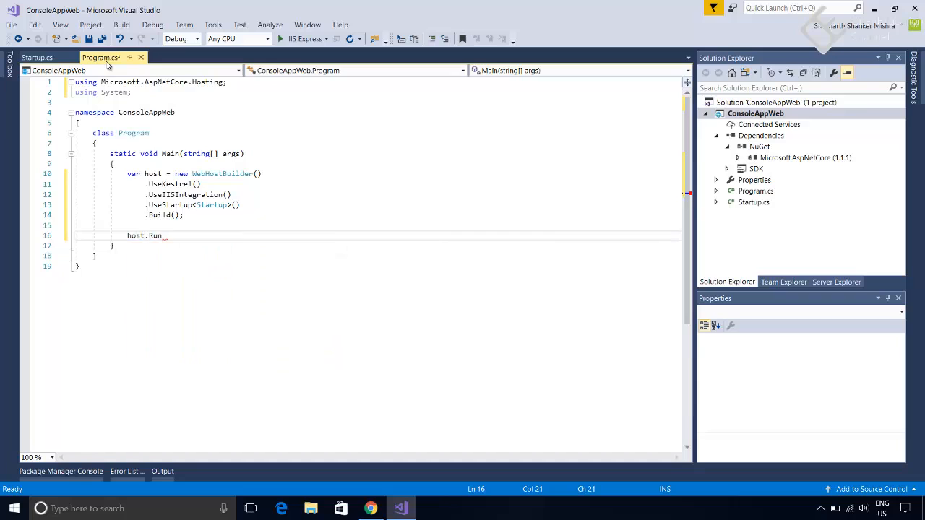
{"action": "type", "text": "();"}
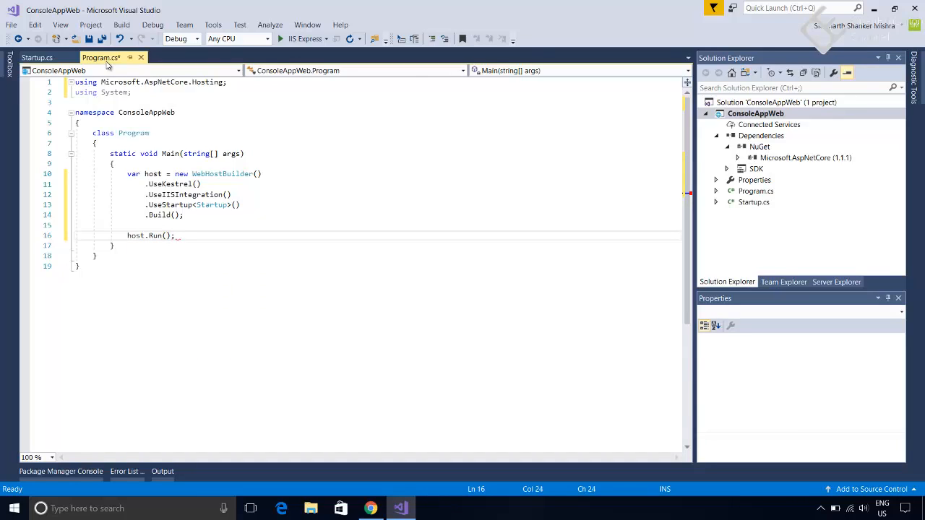
{"action": "key", "text": "ctrl+s"}
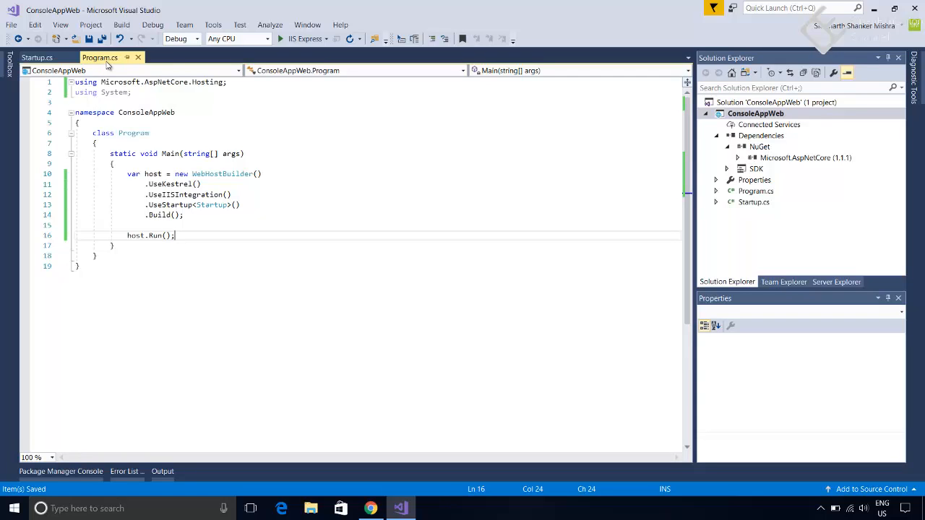
{"action": "left_click", "coordinate": [38, 57]}
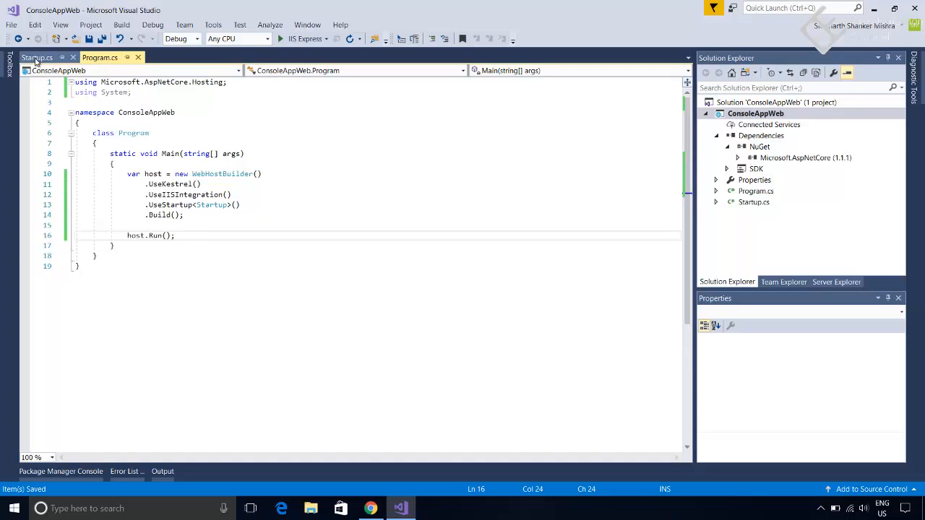
{"action": "left_click", "coordinate": [36, 58]}
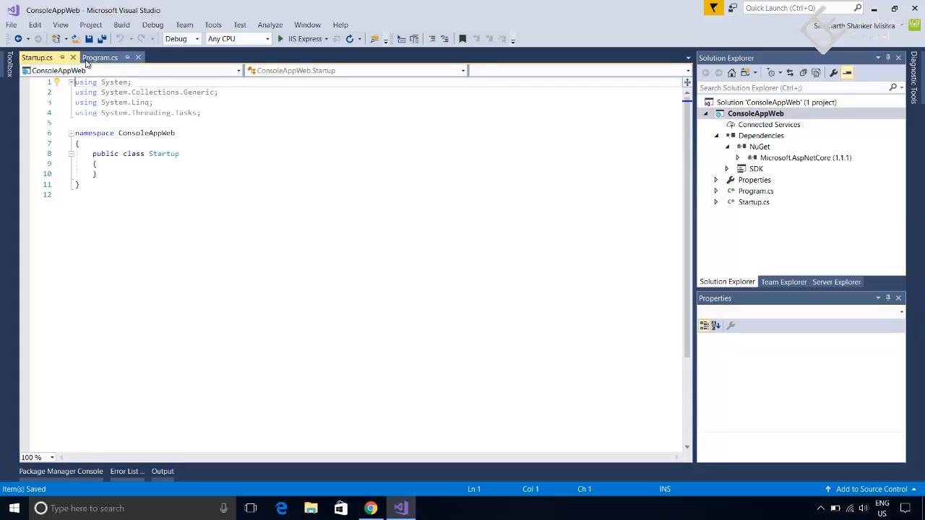
{"action": "left_click", "coordinate": [100, 57]}
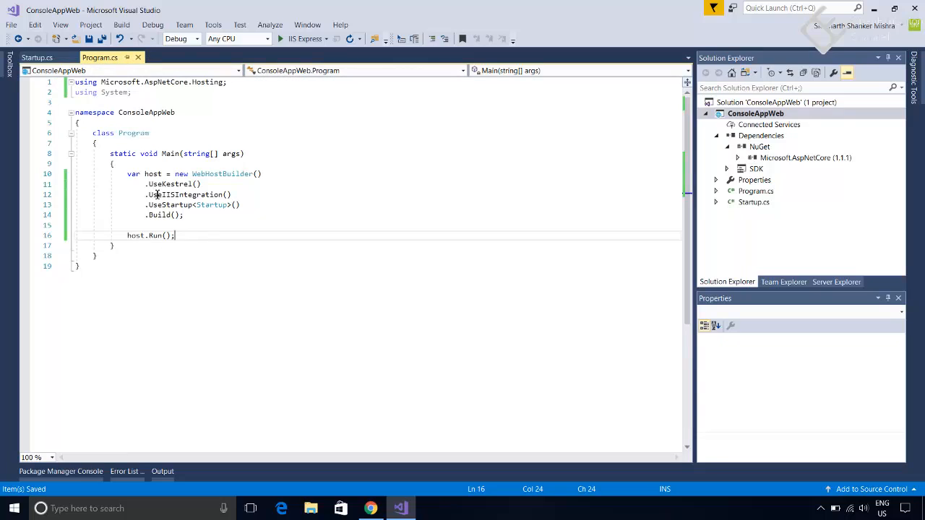
{"action": "mouse_move", "coordinate": [176, 205]}
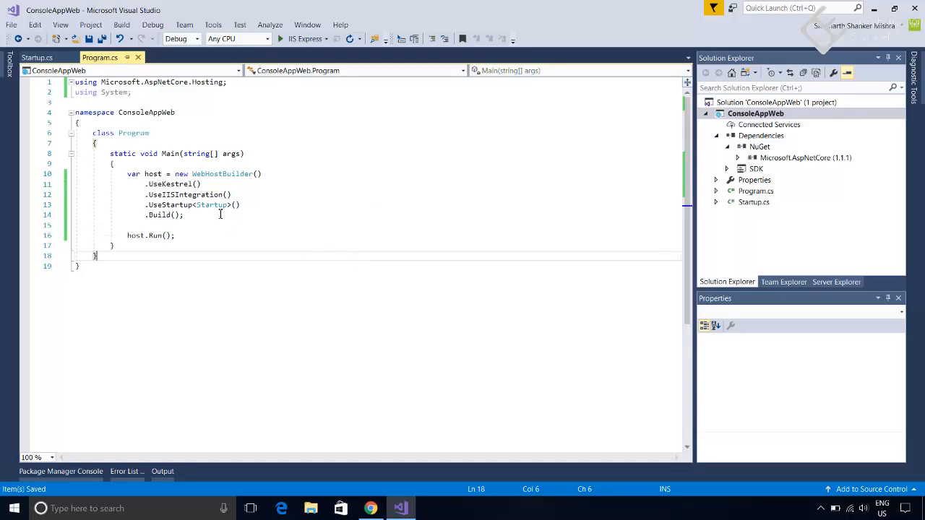
Declare a public void Configure() method inside the Startup class.
{"action": "left_click", "coordinate": [37, 58]}
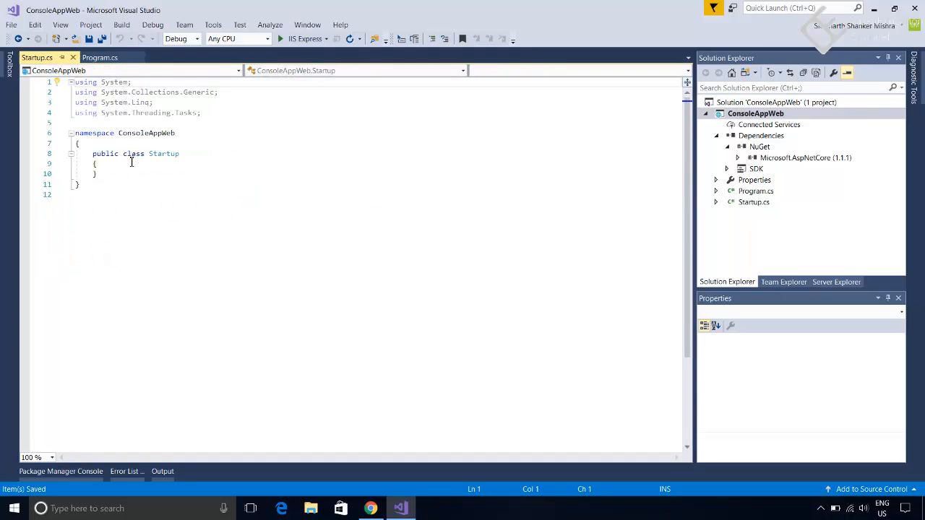
{"action": "key", "text": "enter"}
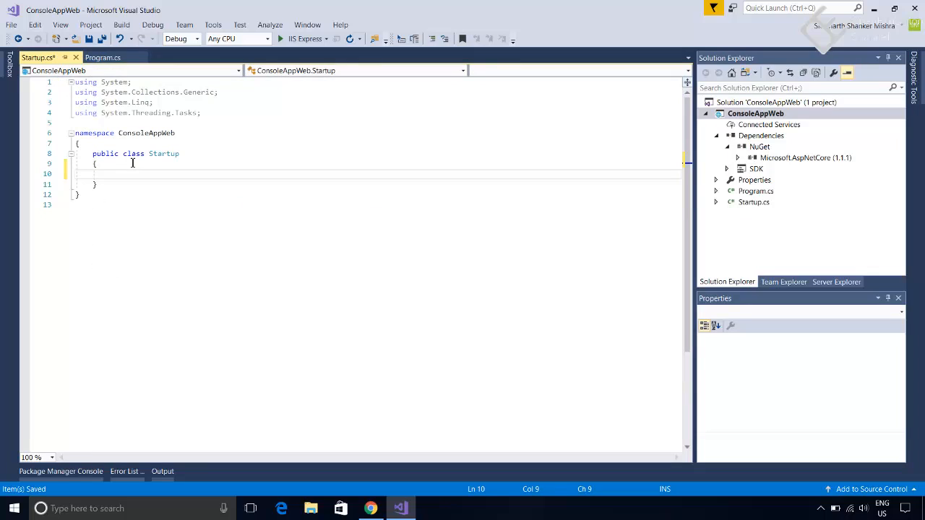
{"action": "type", "text": "public"}
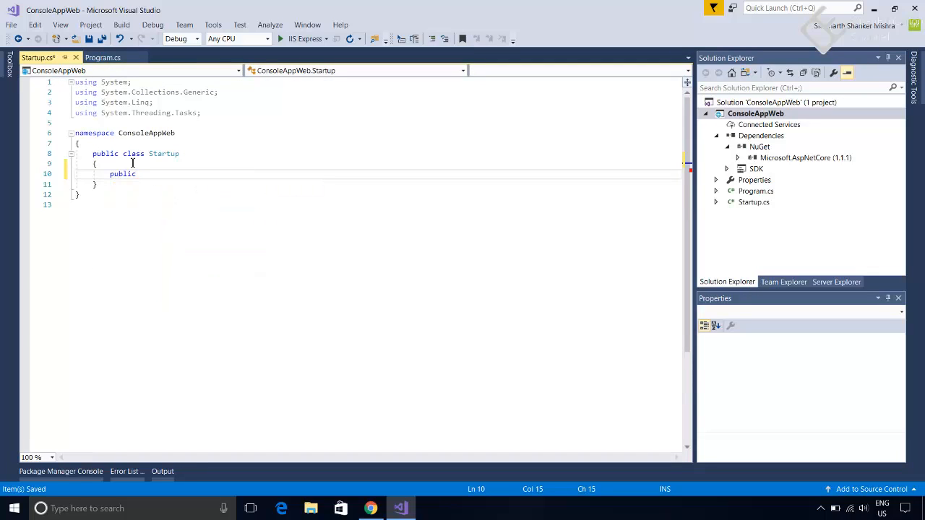
{"action": "type", "text": "void"}
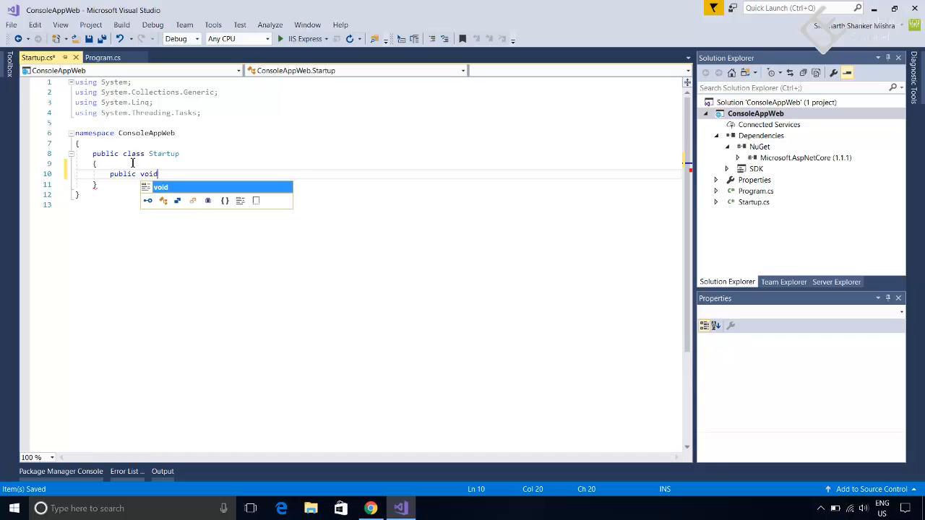
{"action": "type", "text": "Con"}
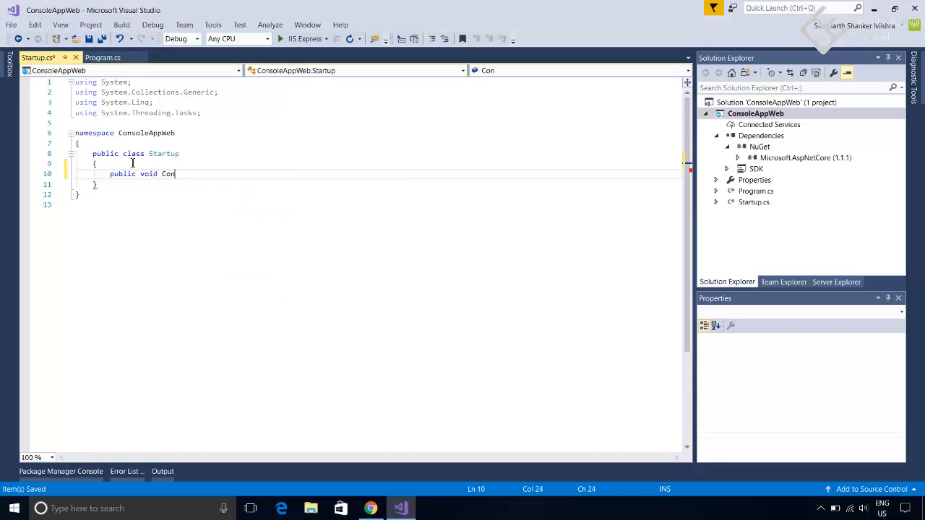
{"action": "type", "text": "figure"}
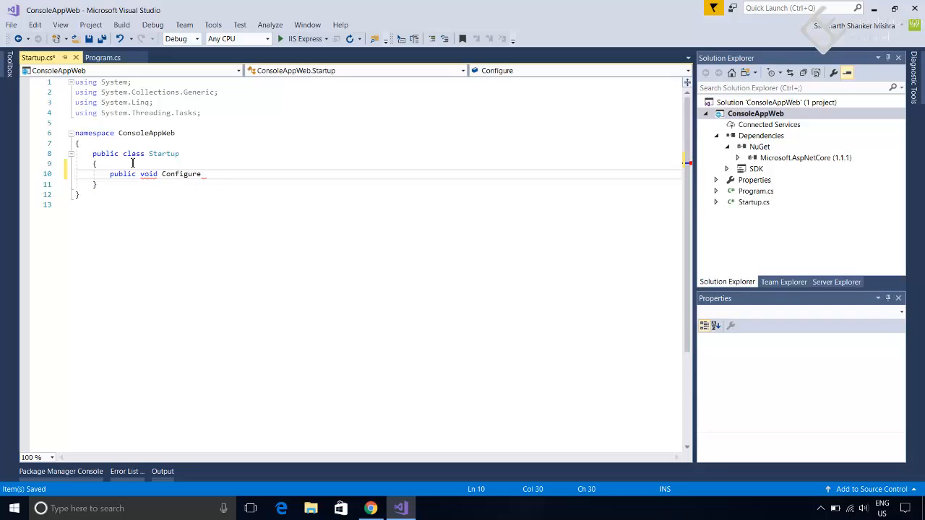
{"action": "type", "text": "()"}
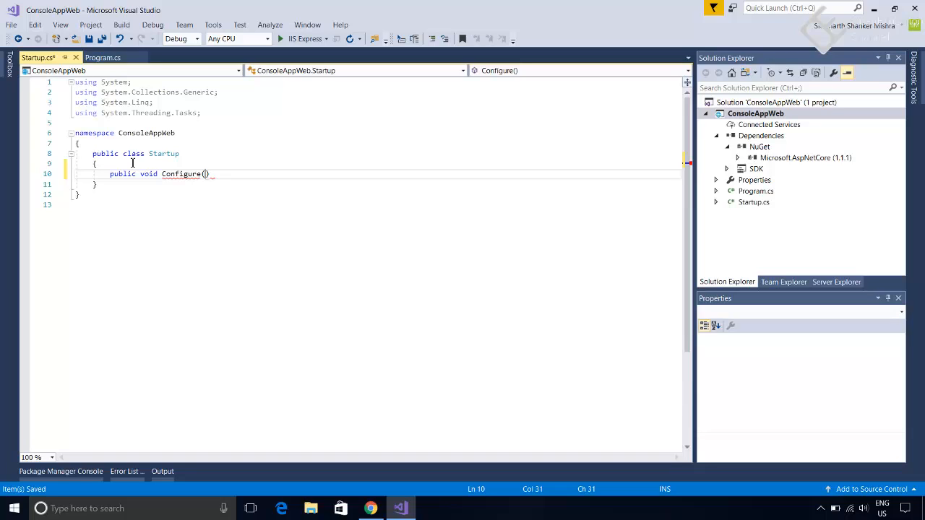
Enter IApplicationBuilder as the Configure parameter type.
{"action": "type", "text": "I"}
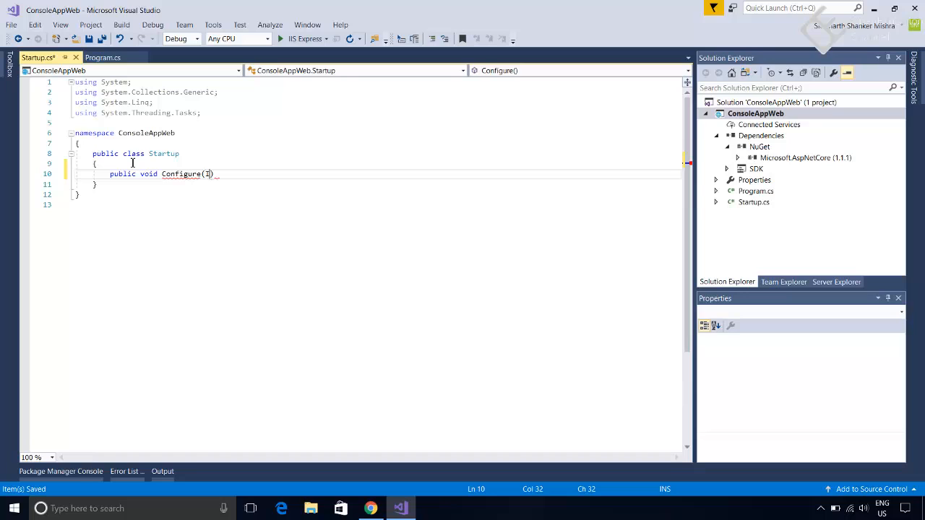
{"action": "type", "text": "Application"}
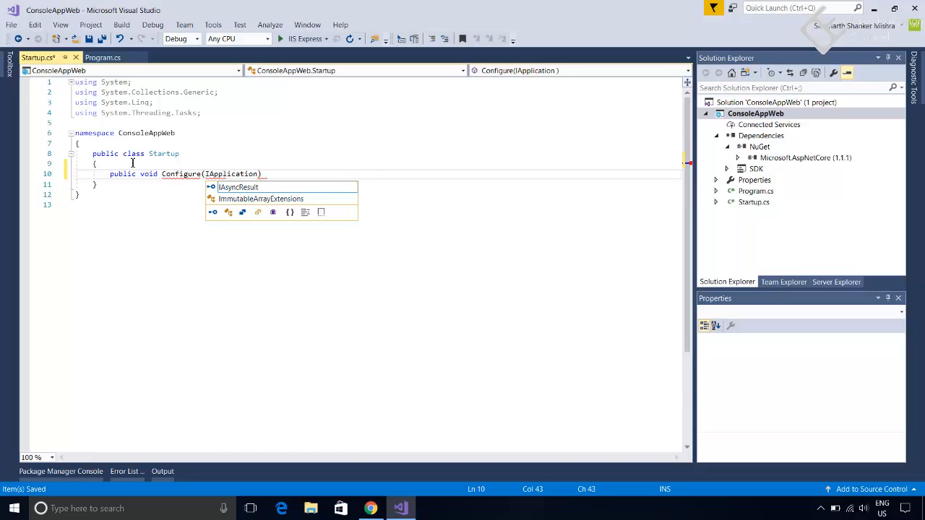
{"action": "type", "text": "Builder"}
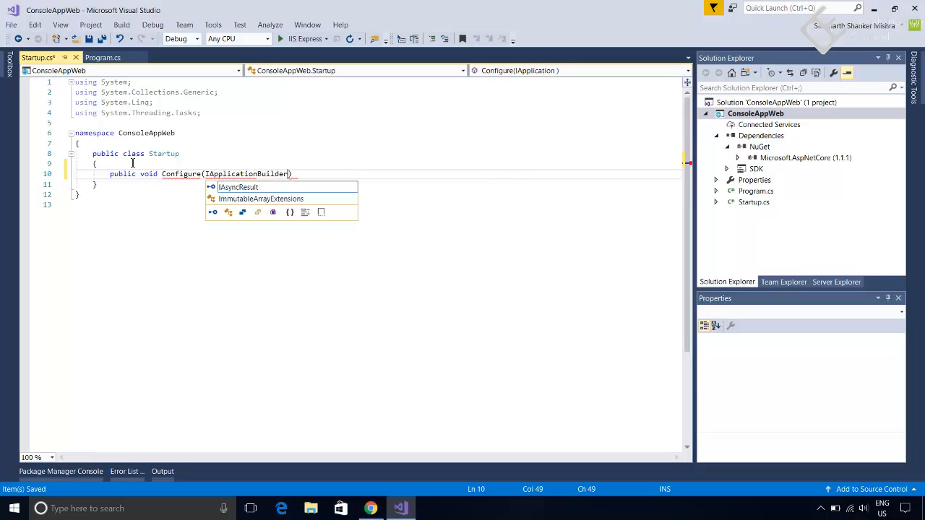
{"action": "mouse_move", "coordinate": [238, 187]}
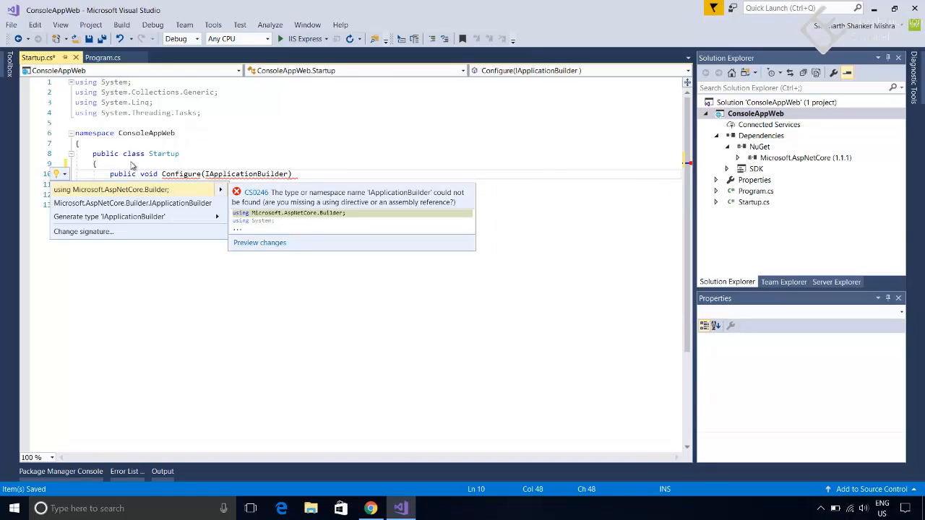
Import Microsoft.AspNetCore.Builder via Quick Actions and finish Configure(IApplicationBuilder app) with an empty body.
{"action": "left_click", "coordinate": [109, 189]}
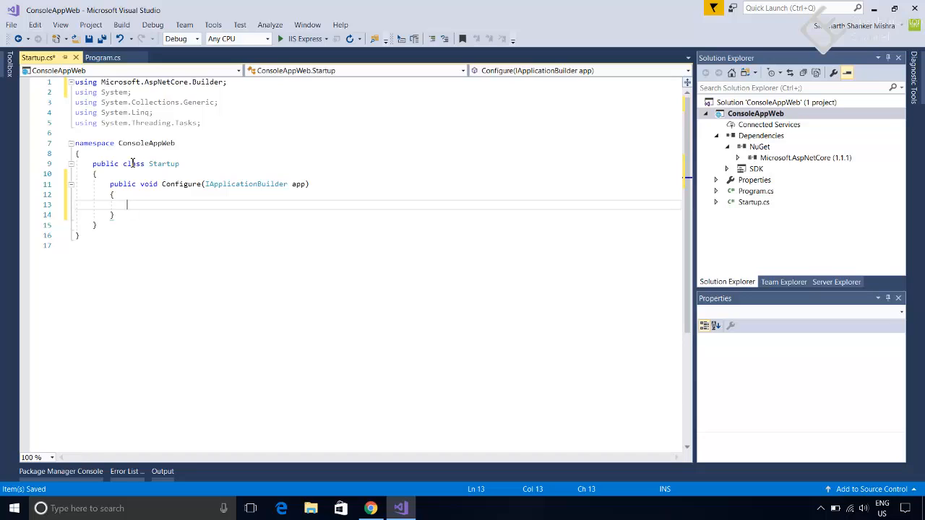
Write app.Run(async (context) => with the handler body started on a new line.
{"action": "type", "text": "app"}
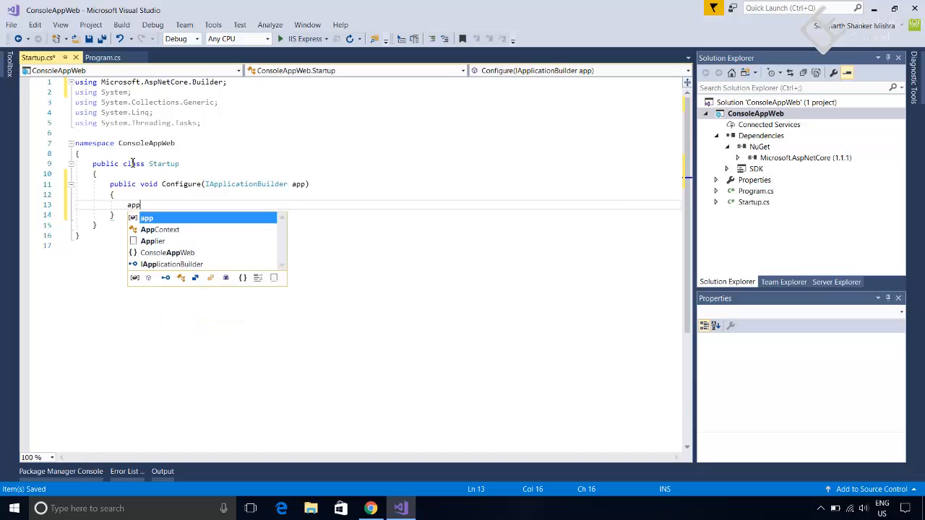
{"action": "type", "text": ".Run"}
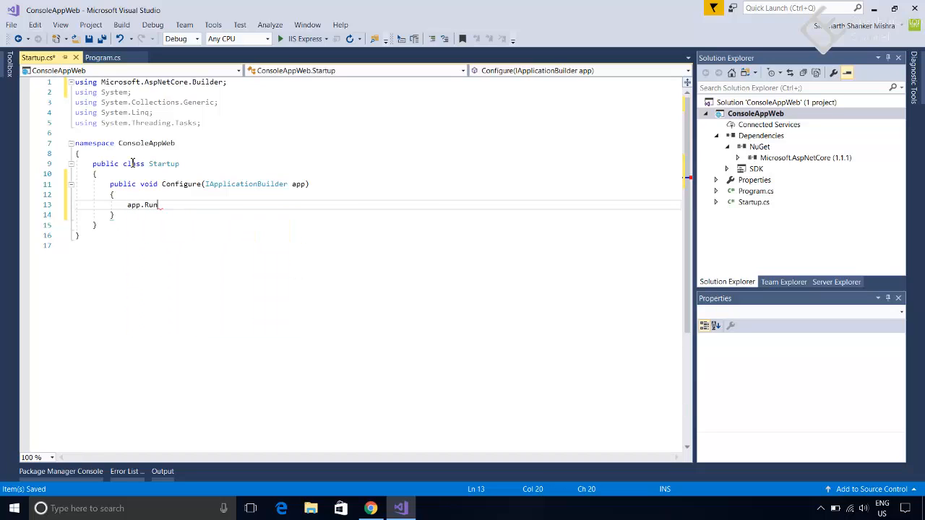
{"action": "type", "text": "(async ("}
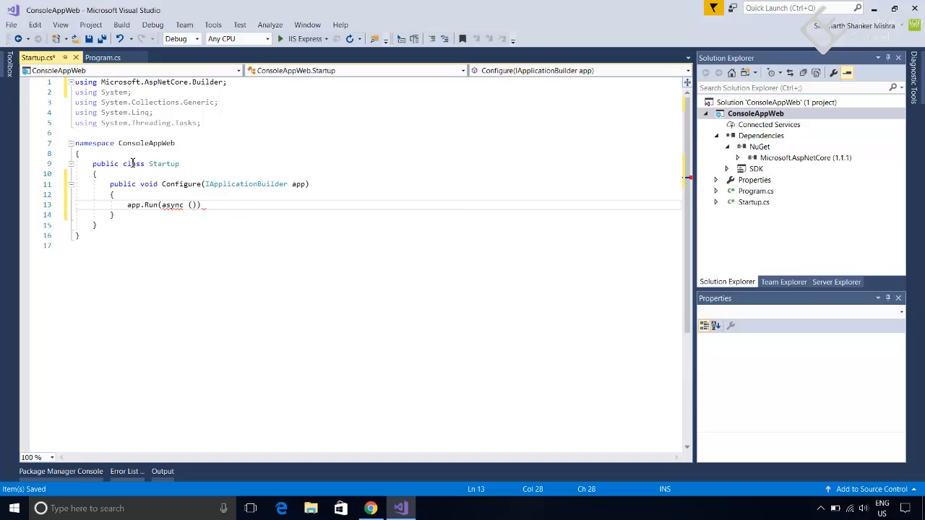
{"action": "type", "text": "contex"}
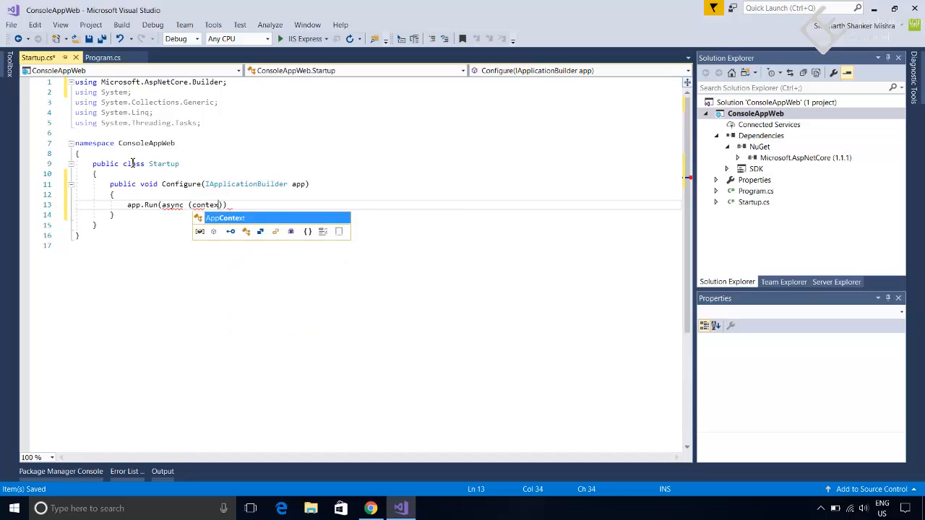
{"action": "type", "text": "t"}
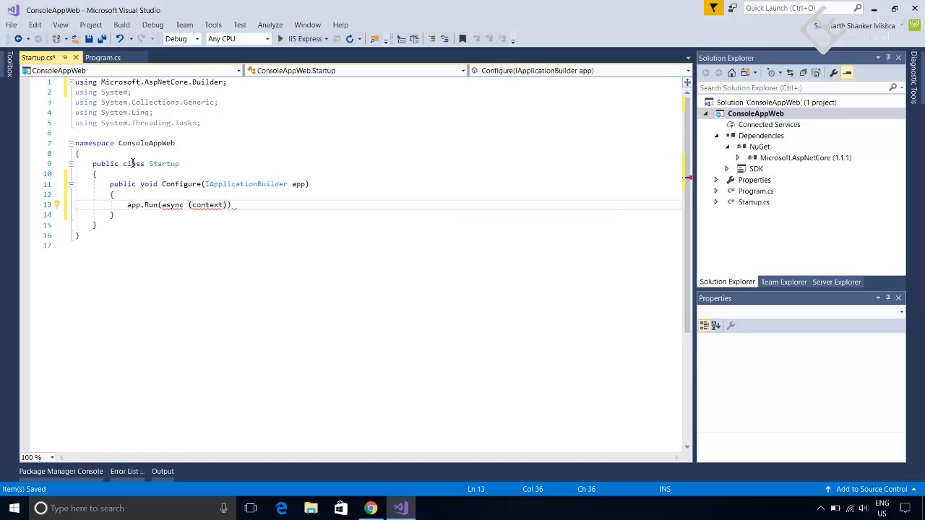
{"action": "type", "text": "=>"}
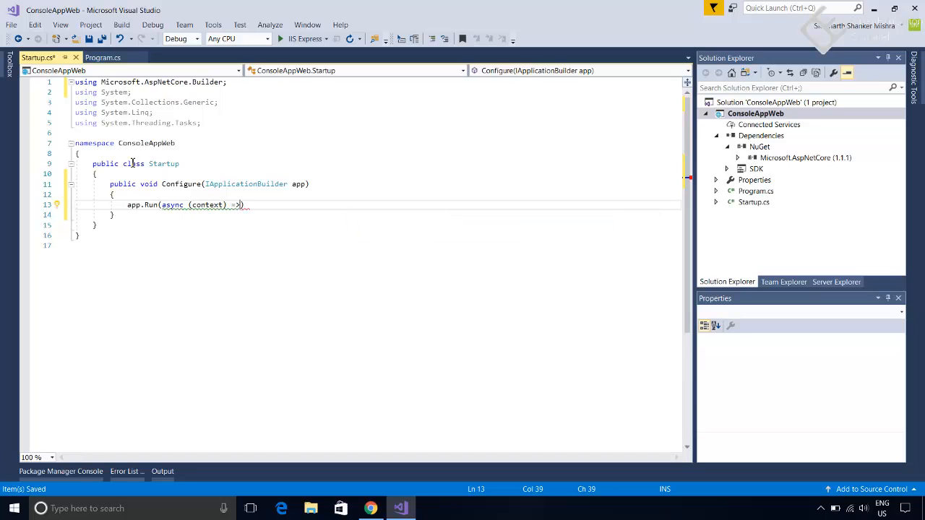
{"action": "key", "text": "enter"}
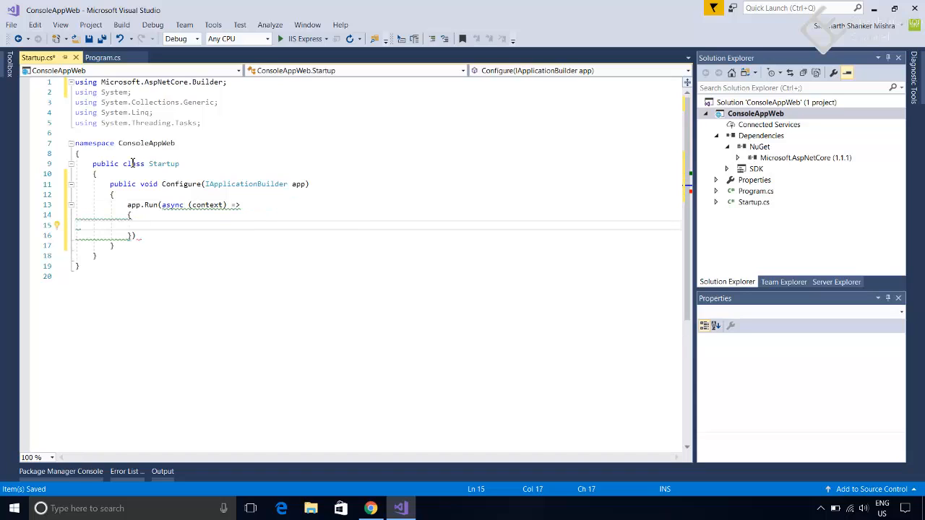
Write await context.Response.WriteAsync("Hello from basic web app!"); in the handler.
{"action": "type", "text": "await"}
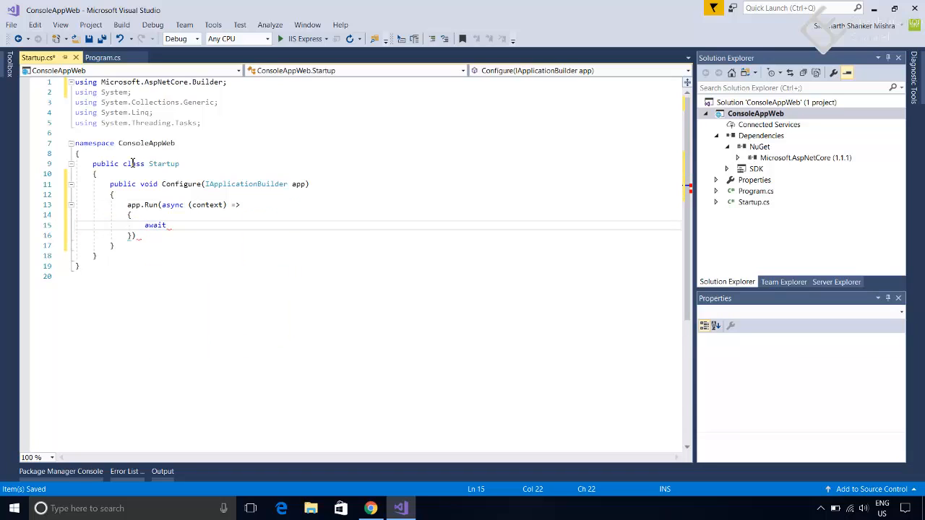
{"action": "type", "text": "c"}
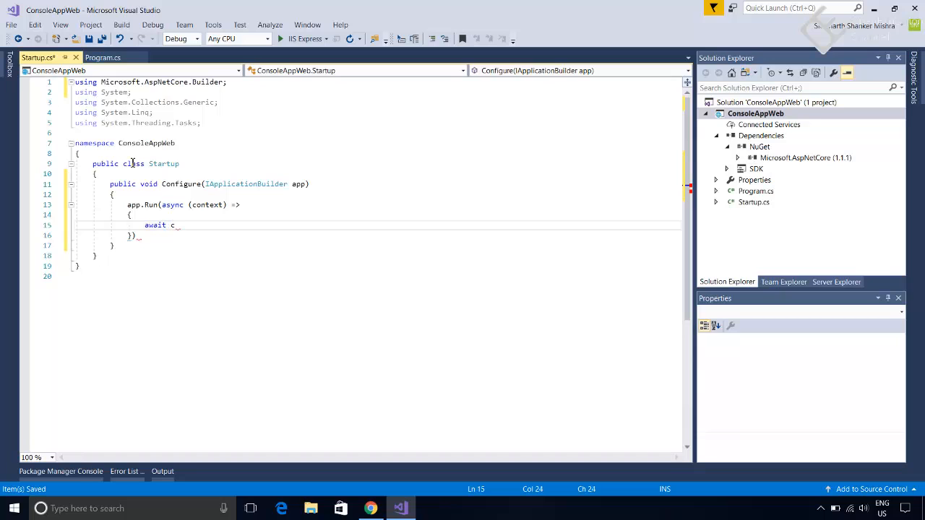
{"action": "type", "text": "ontext"}
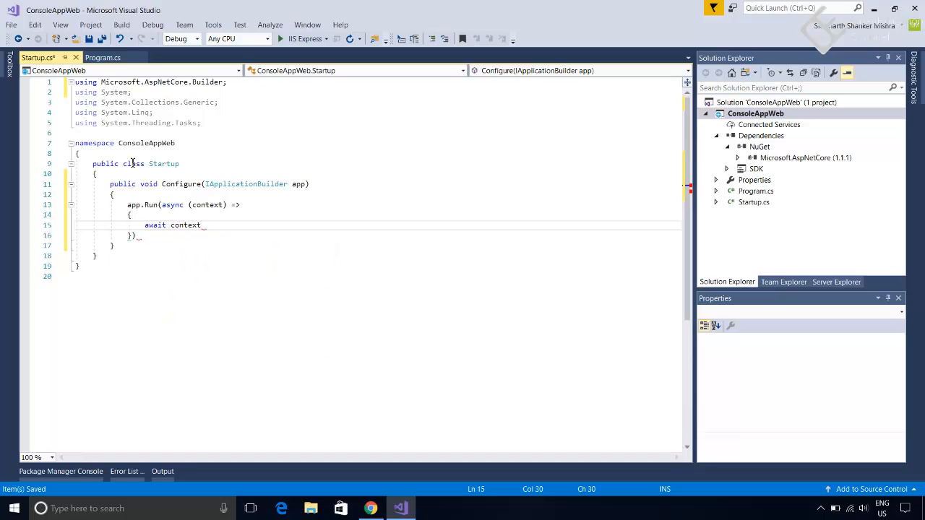
{"action": "type", "text": ".Re"}
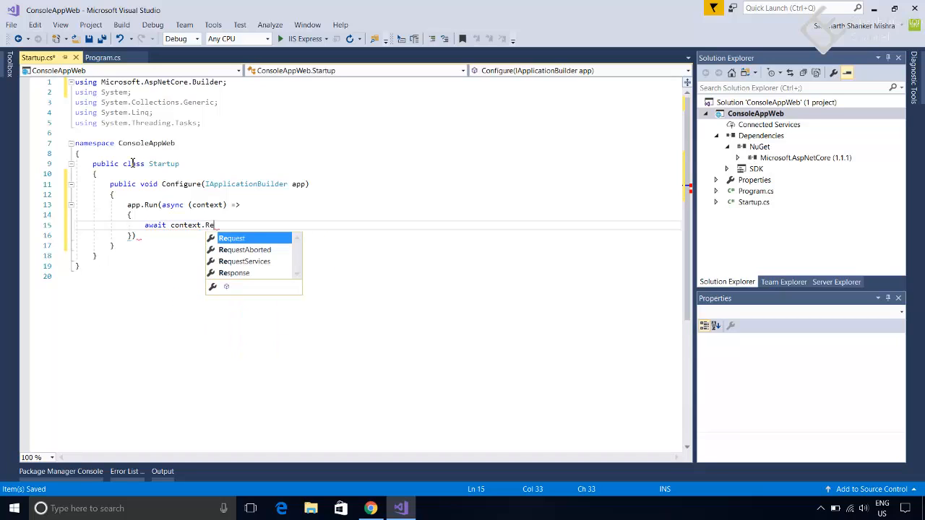
{"action": "type", "text": "sponse"}
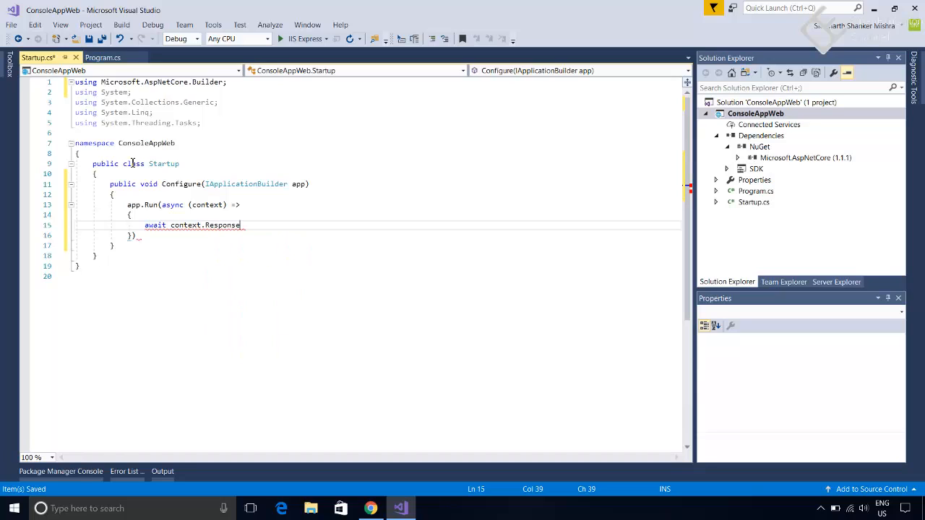
{"action": "type", "text": ".Wr"}
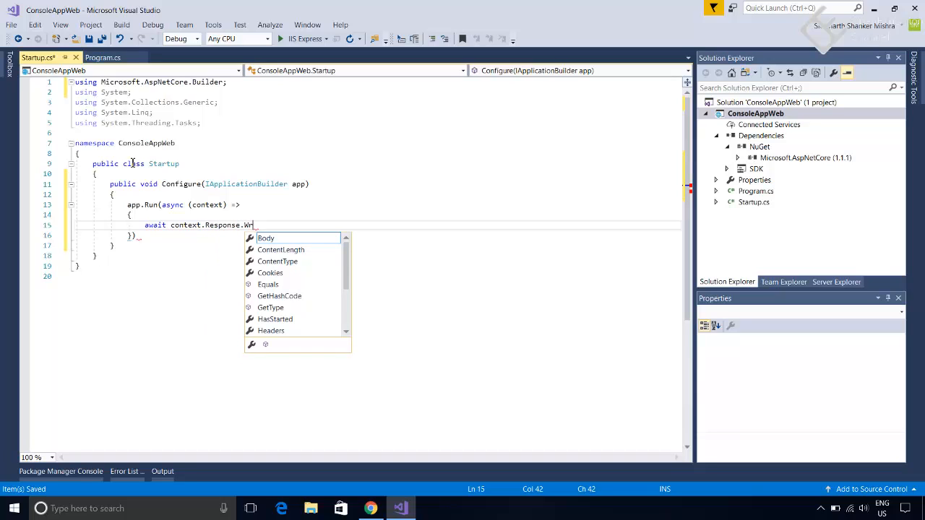
{"action": "type", "text": "riteA"}
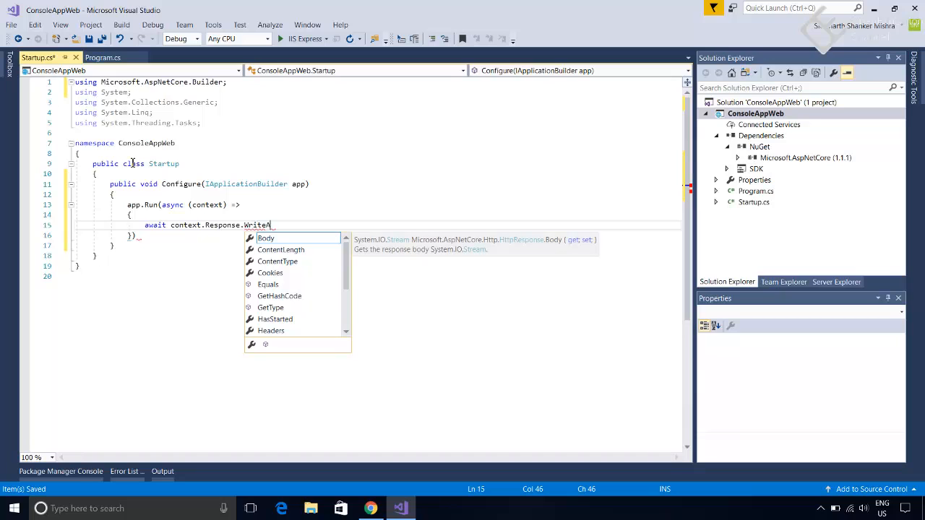
{"action": "type", "text": "sync(\"H"}
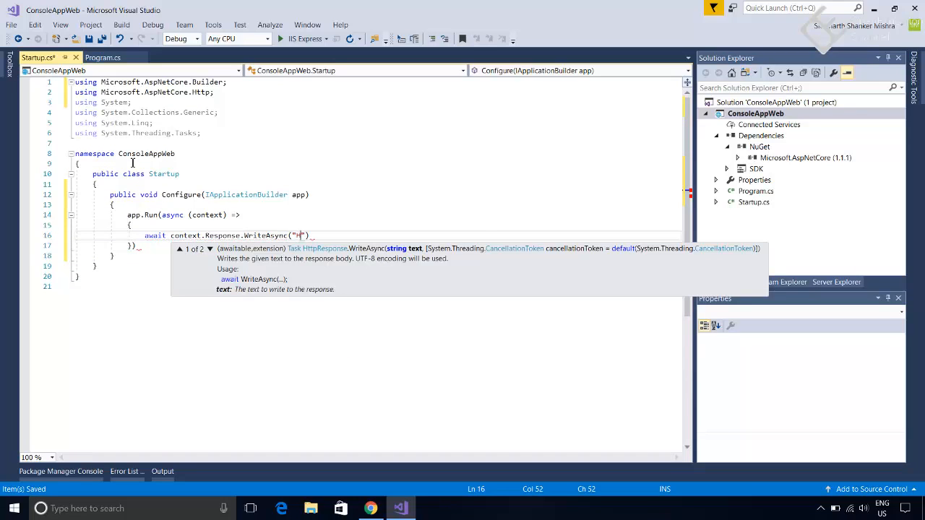
{"action": "type", "text": "Hello from basic web app!"}
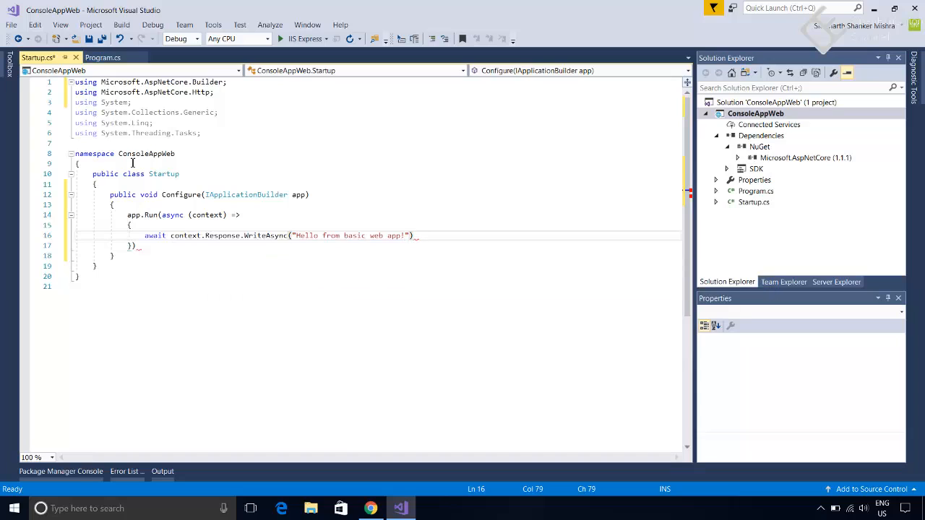
{"action": "type", "text": ";"}
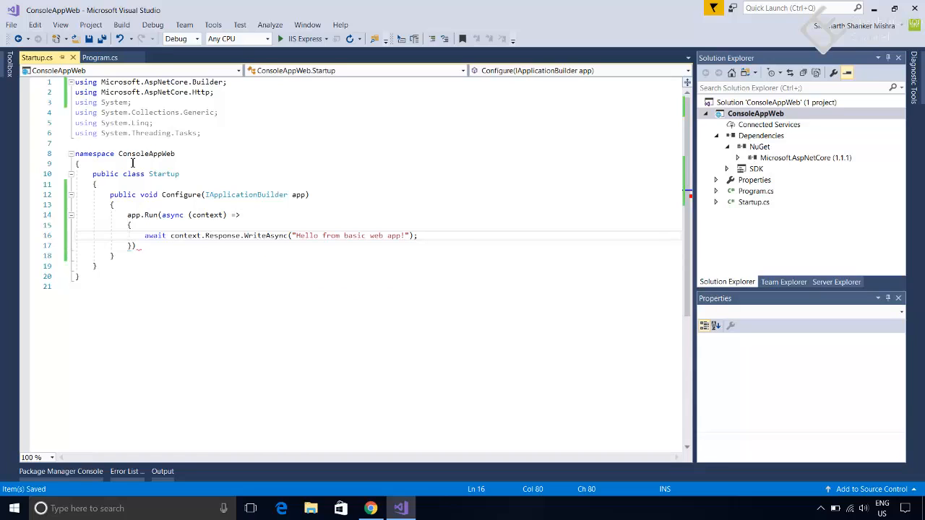
Build and run ConsoleAppWeb with IIS Express so localhost shows the greeting.
{"action": "left_click", "coordinate": [147, 245]}
{"action": "type", "text": ";"}
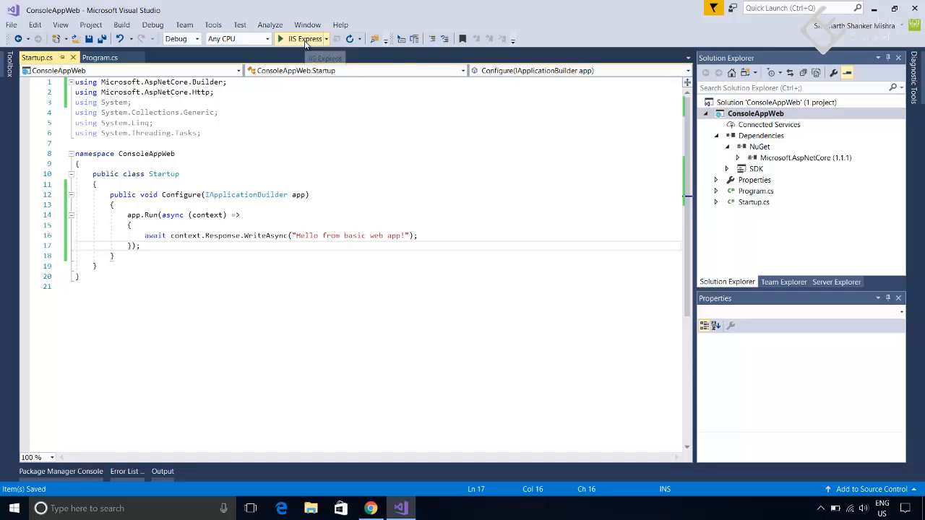
{"action": "left_click", "coordinate": [280, 38]}
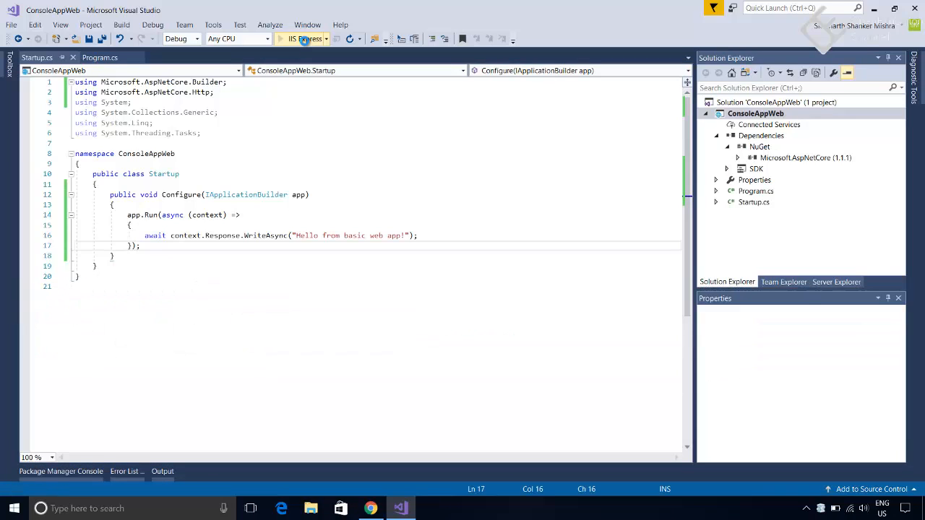
{"action": "left_click", "coordinate": [292, 38]}
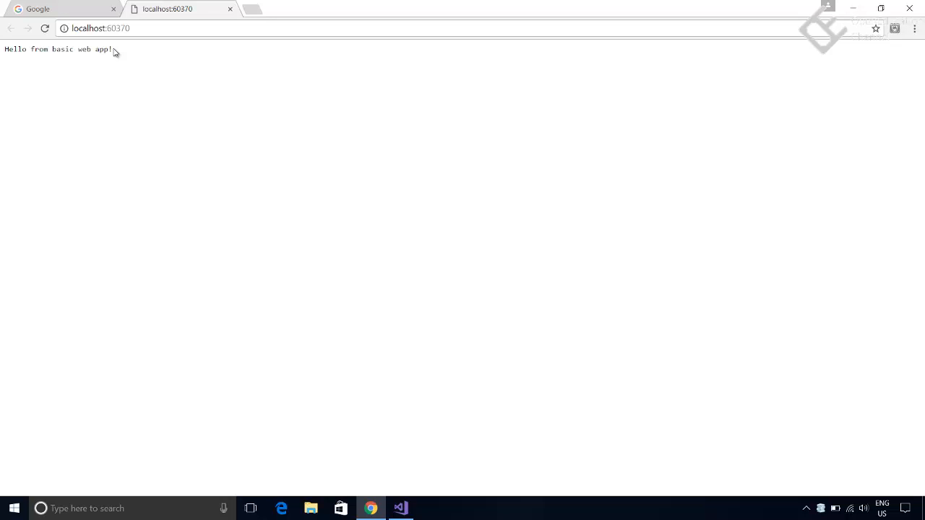
Return to Visual Studio from Chrome and stop debugging the running app.
{"action": "left_click", "coordinate": [400, 508]}
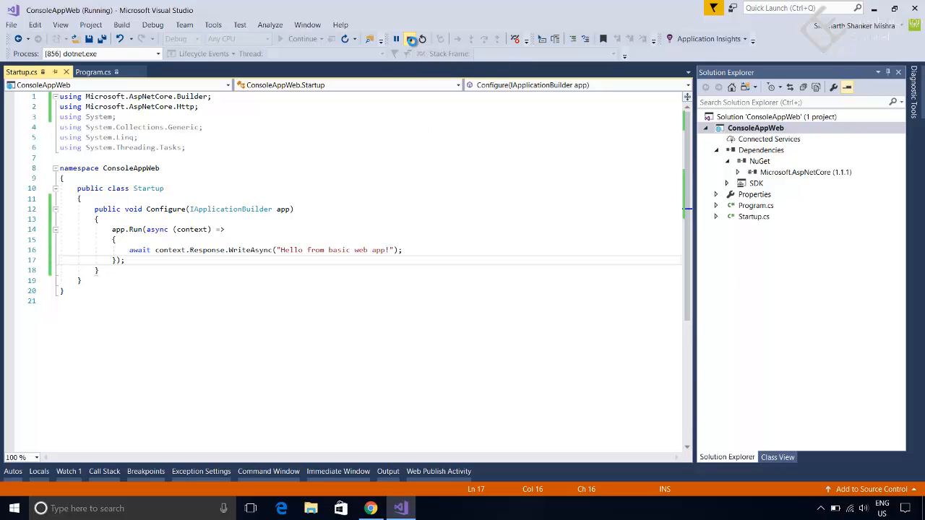
{"action": "left_click", "coordinate": [414, 39]}
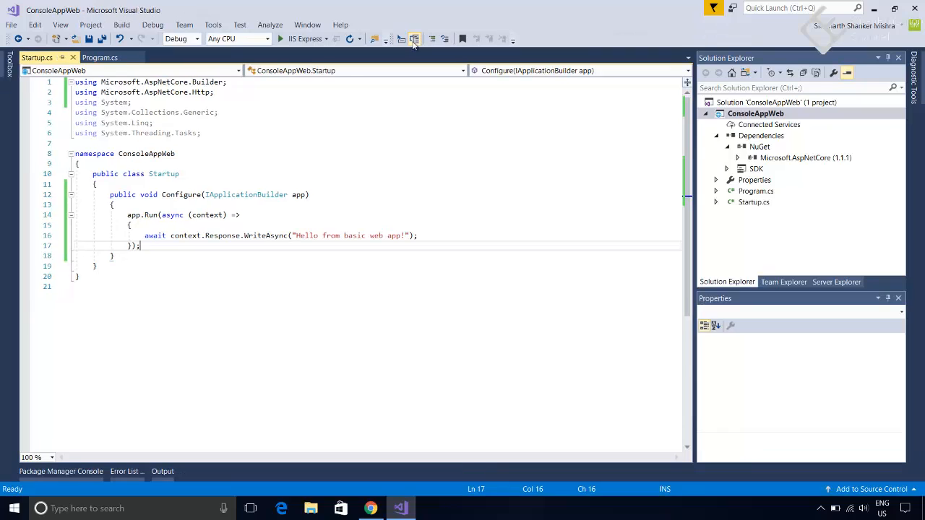